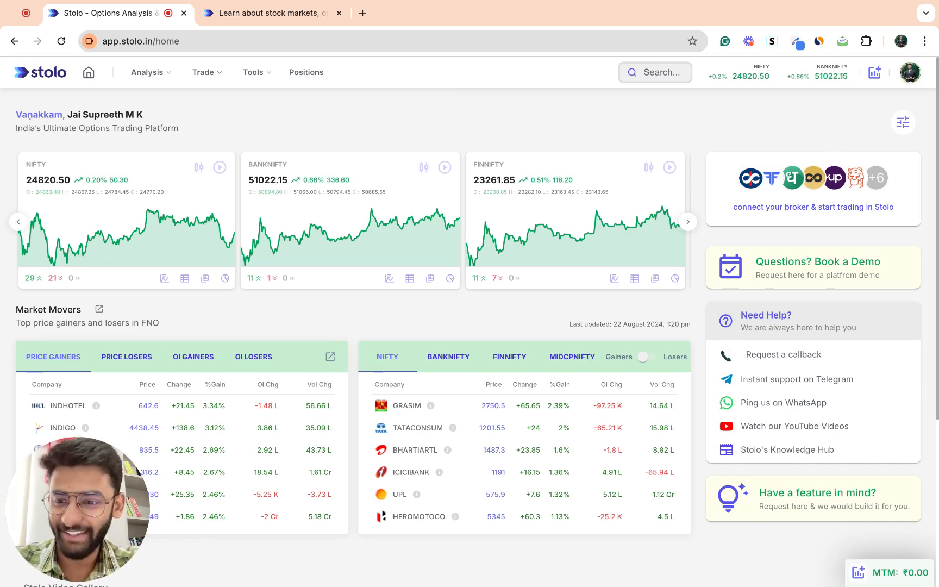
{"action": "mouse_move", "coordinate": [582, 257]}
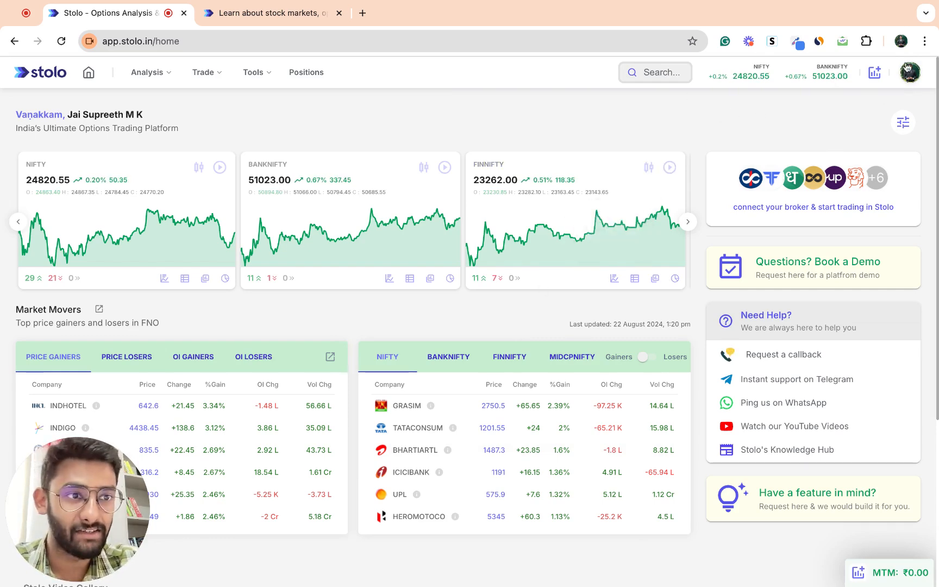
Log out of Stolo from the profile avatar's side panel
{"action": "left_click", "coordinate": [910, 72]}
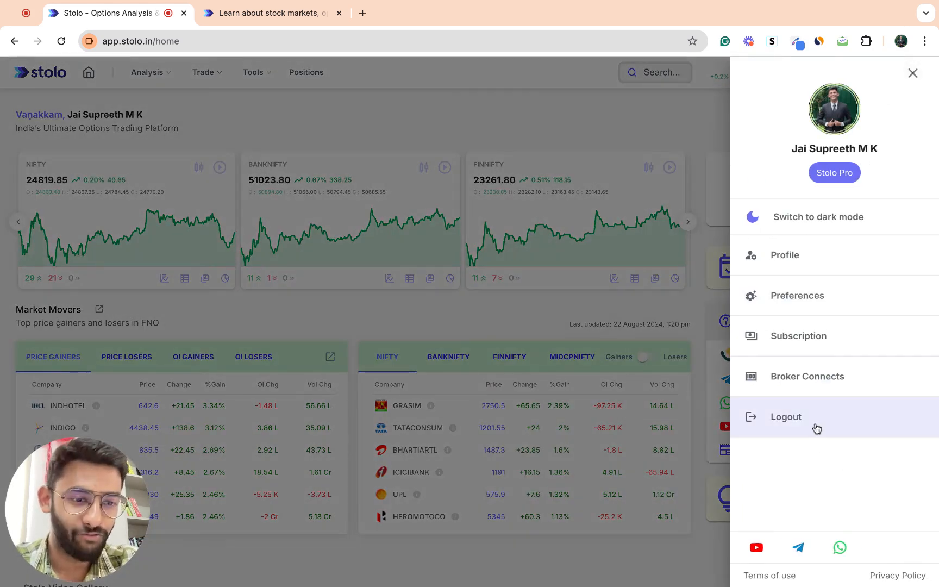
{"action": "left_click", "coordinate": [785, 416]}
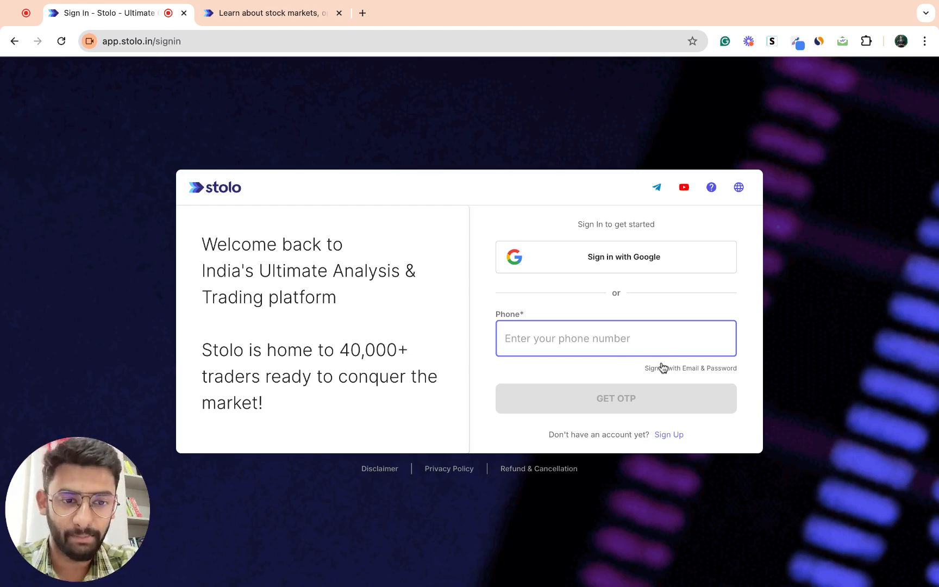
{"action": "left_click", "coordinate": [689, 368]}
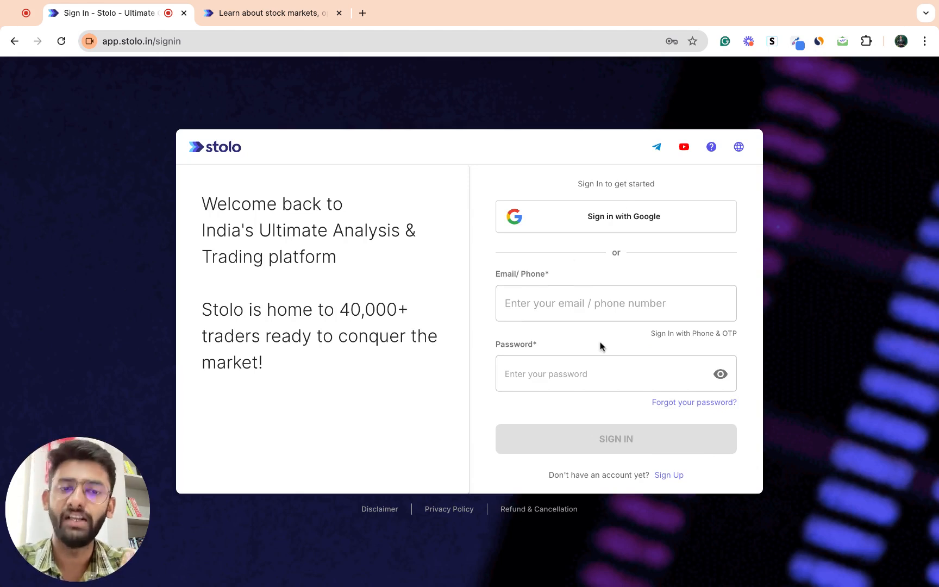
{"action": "left_click", "coordinate": [616, 302]}
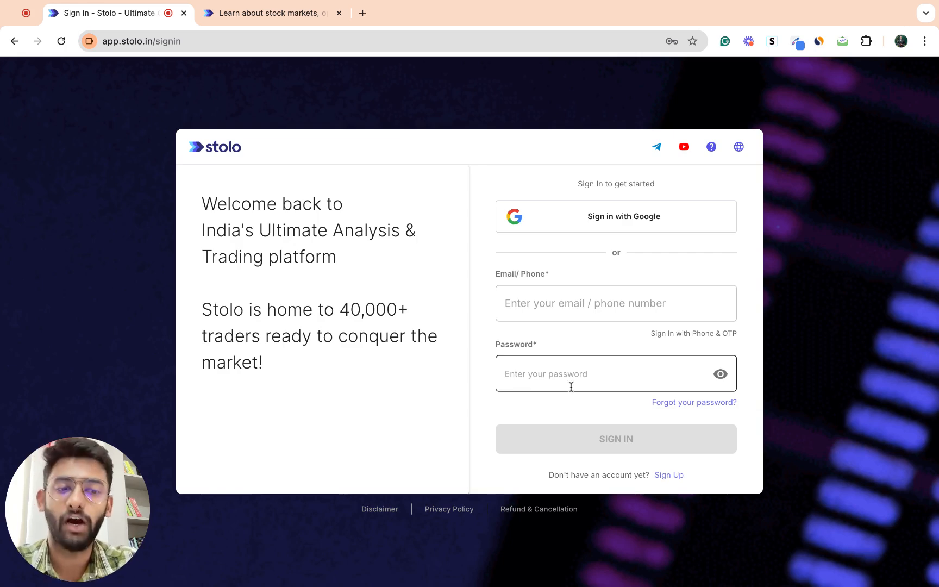
{"action": "mouse_move", "coordinate": [654, 350]}
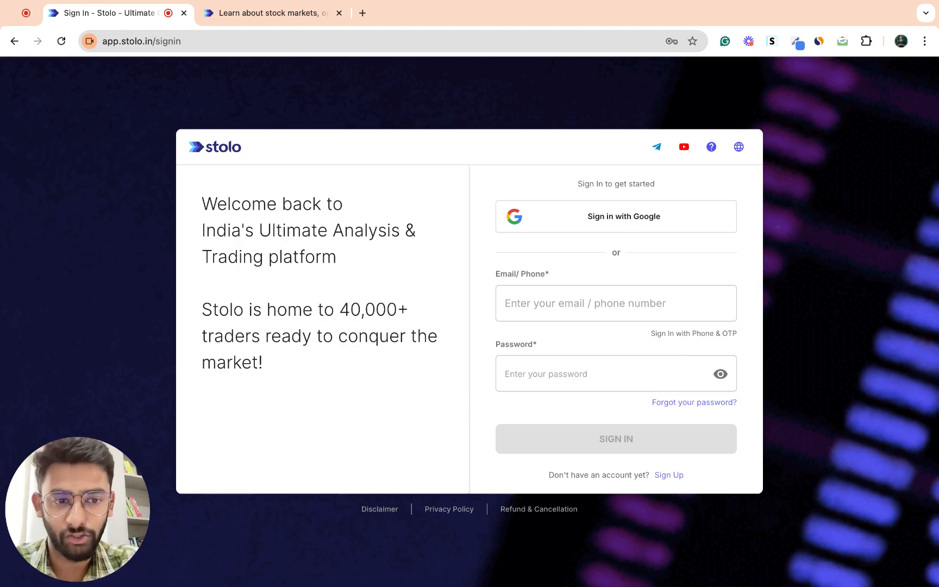
{"action": "left_click", "coordinate": [694, 333]}
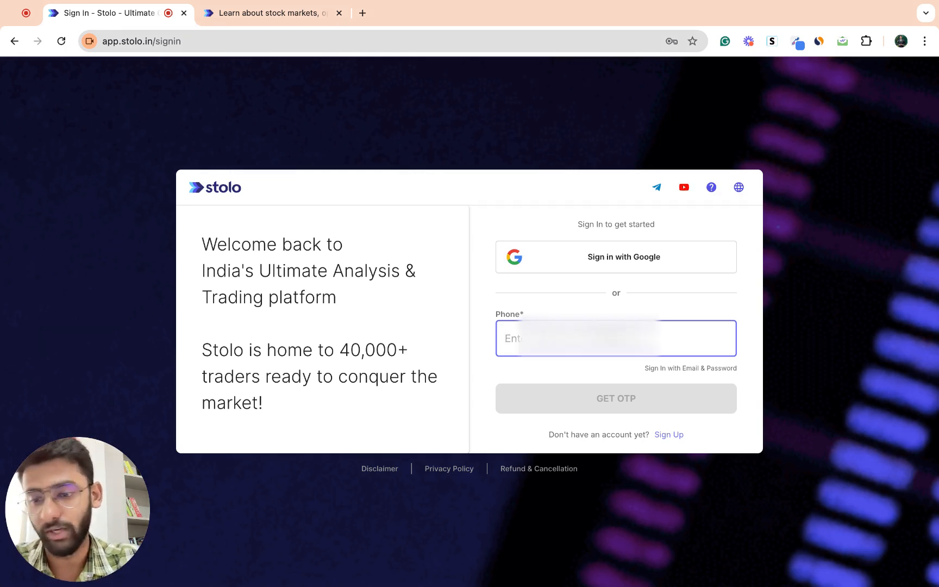
Enter the phone number and request a one-time code
{"action": "type", "text": "83"}
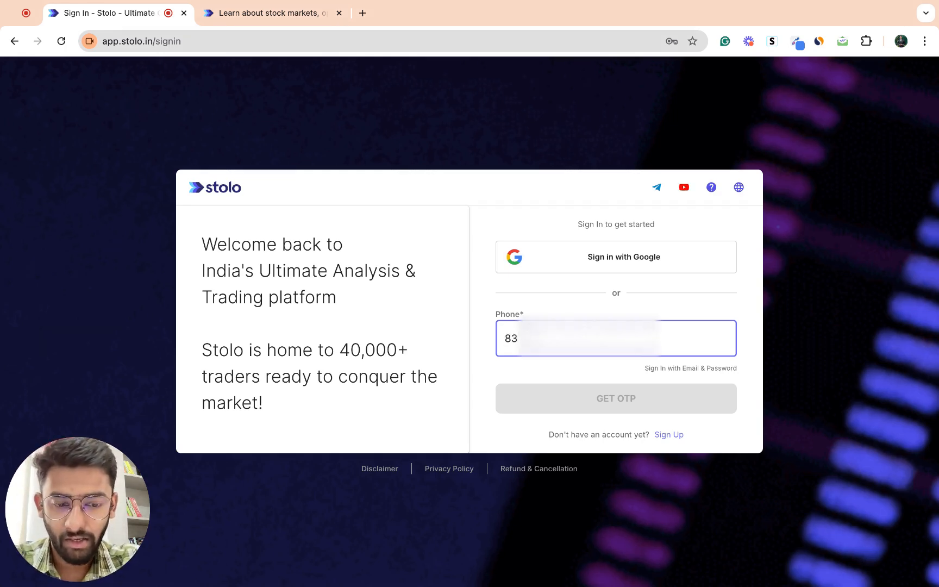
{"action": "type", "text": "1"}
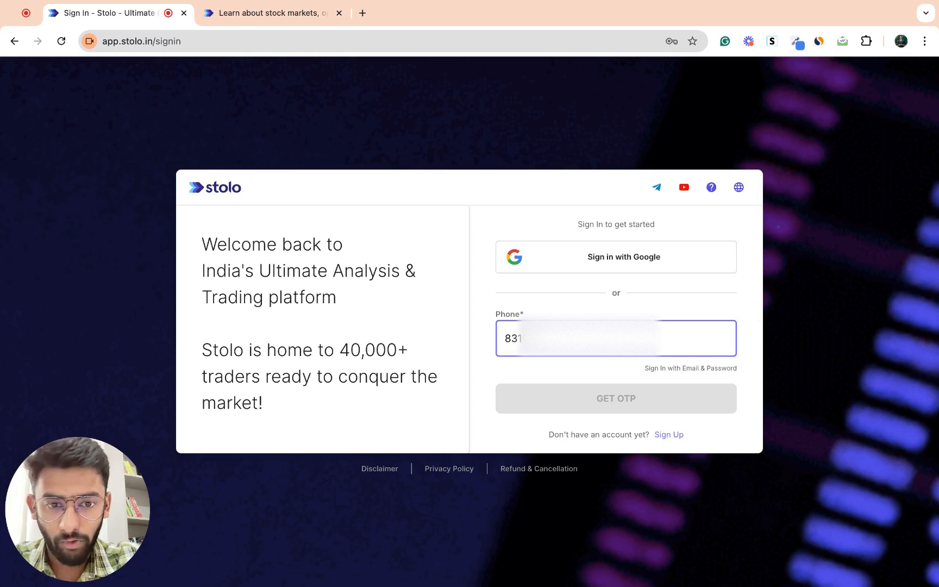
{"action": "left_click", "coordinate": [616, 399]}
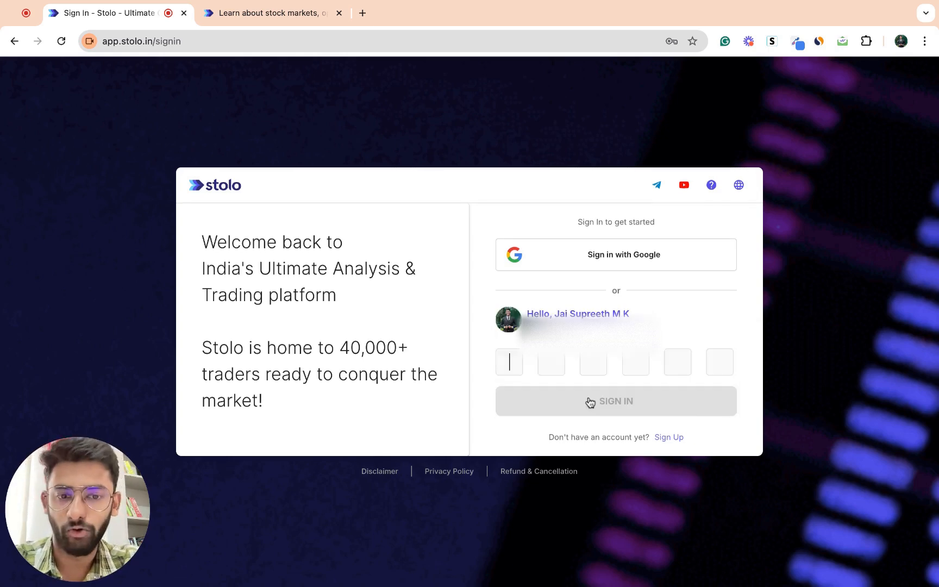
{"action": "mouse_move", "coordinate": [590, 401]}
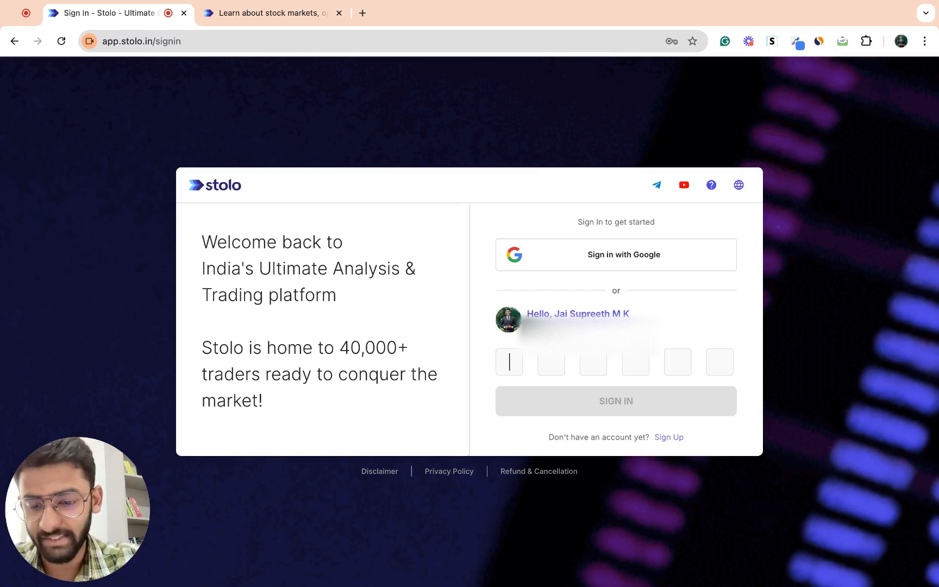
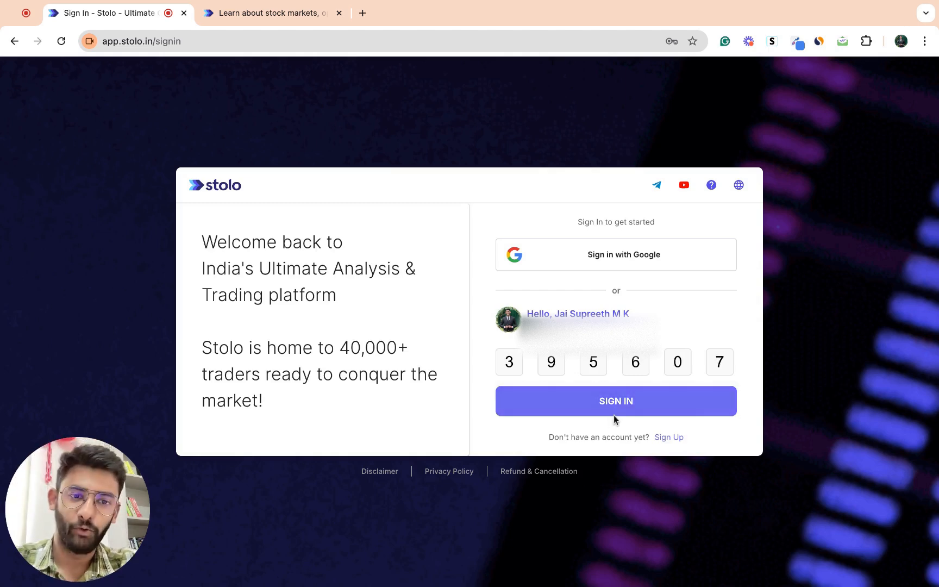
{"action": "left_click", "coordinate": [615, 400]}
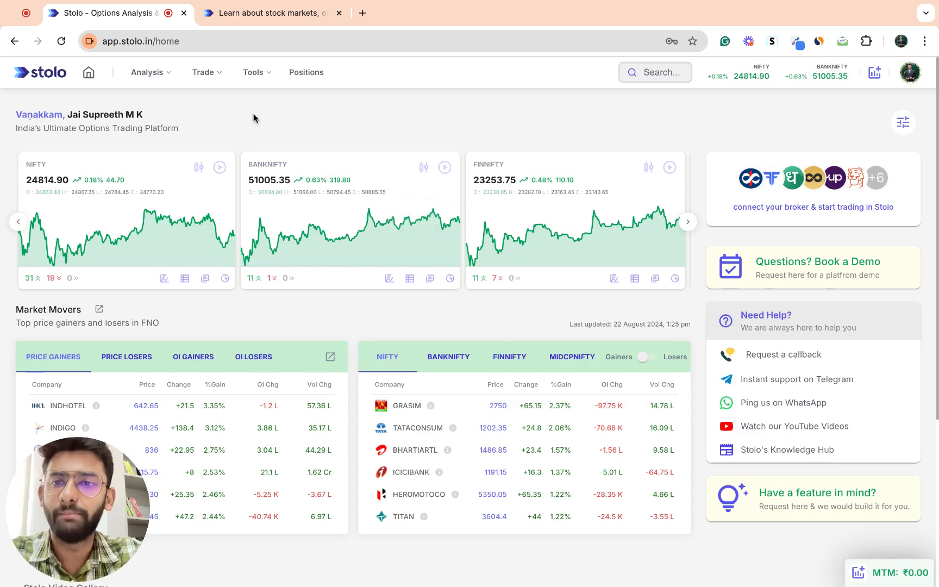
{"action": "left_click", "coordinate": [148, 72]}
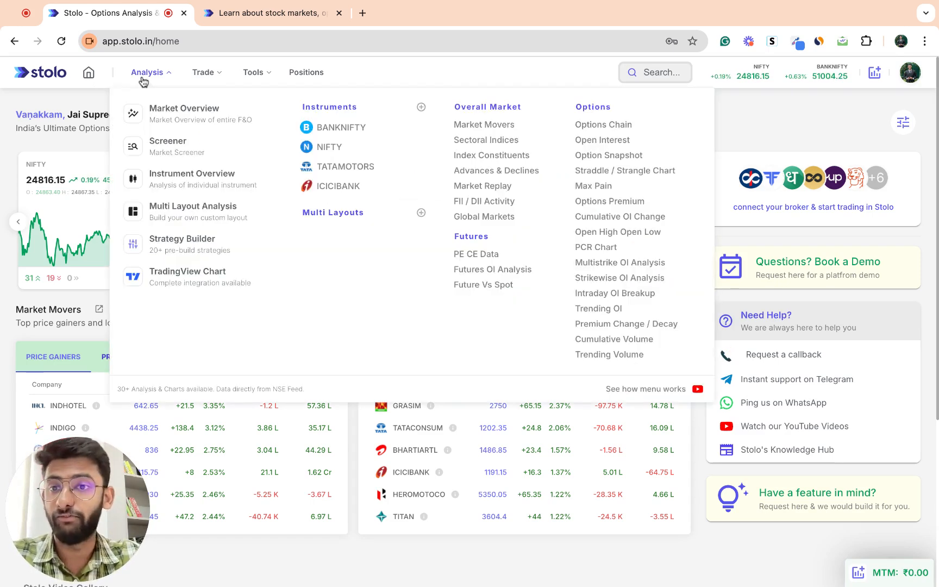
{"action": "mouse_move", "coordinate": [602, 124]}
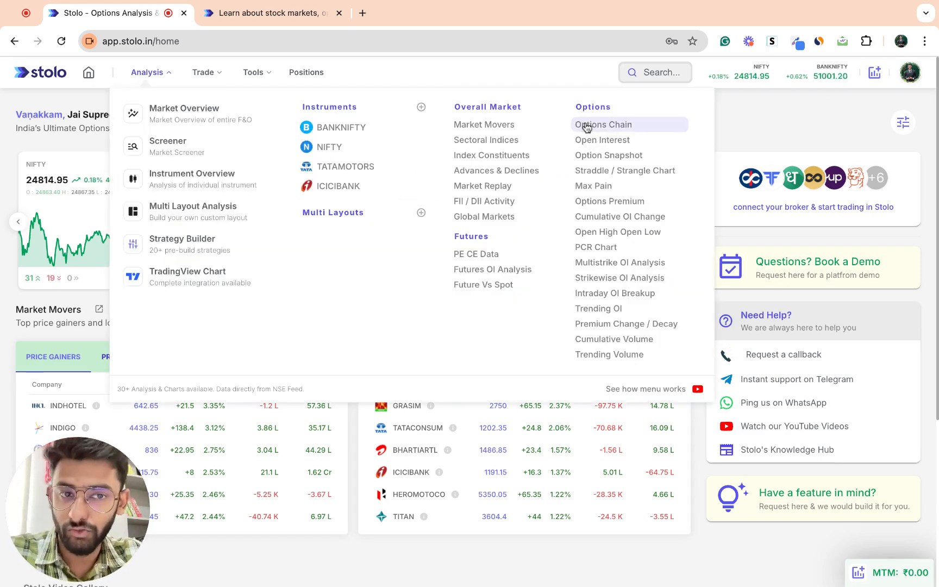
{"action": "left_click", "coordinate": [604, 124]}
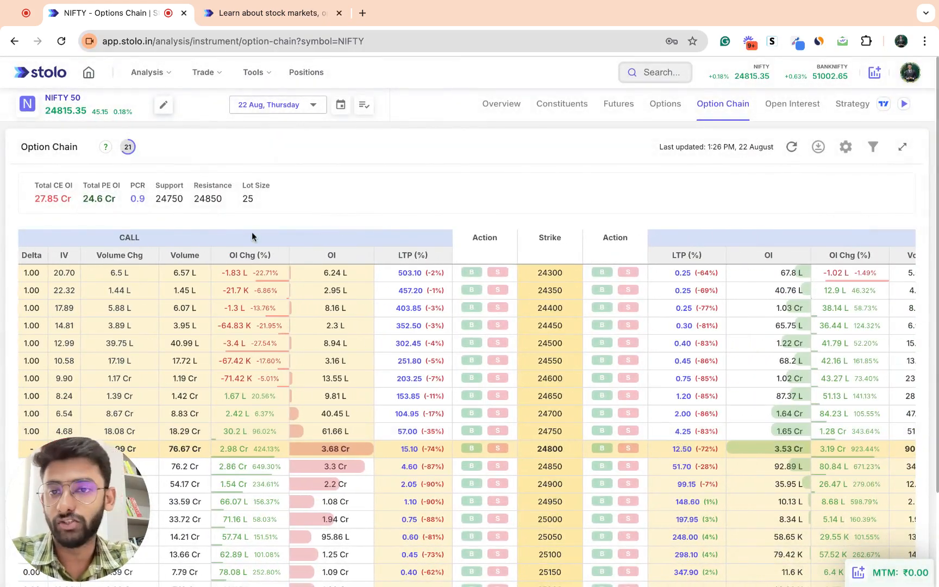
{"action": "left_click", "coordinate": [253, 72]}
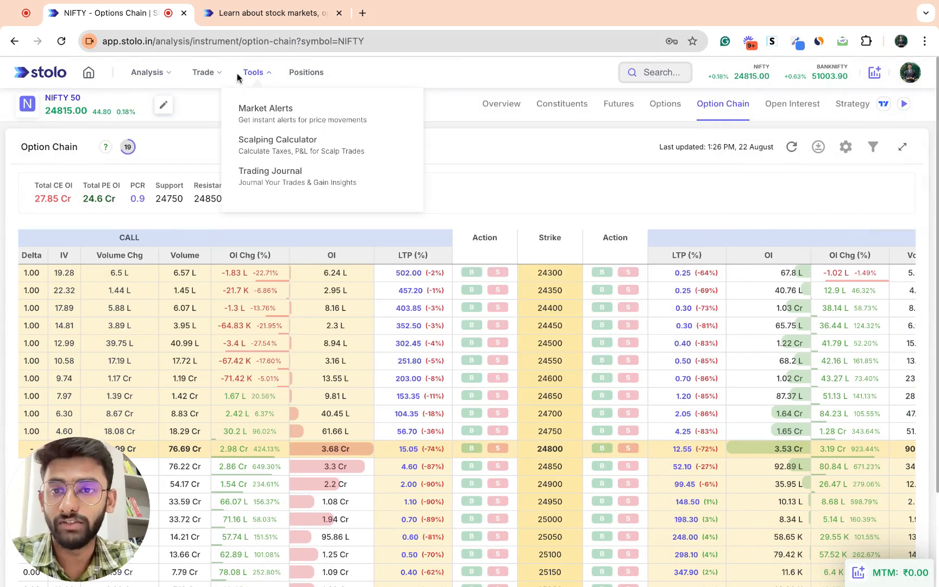
{"action": "left_click", "coordinate": [277, 140]}
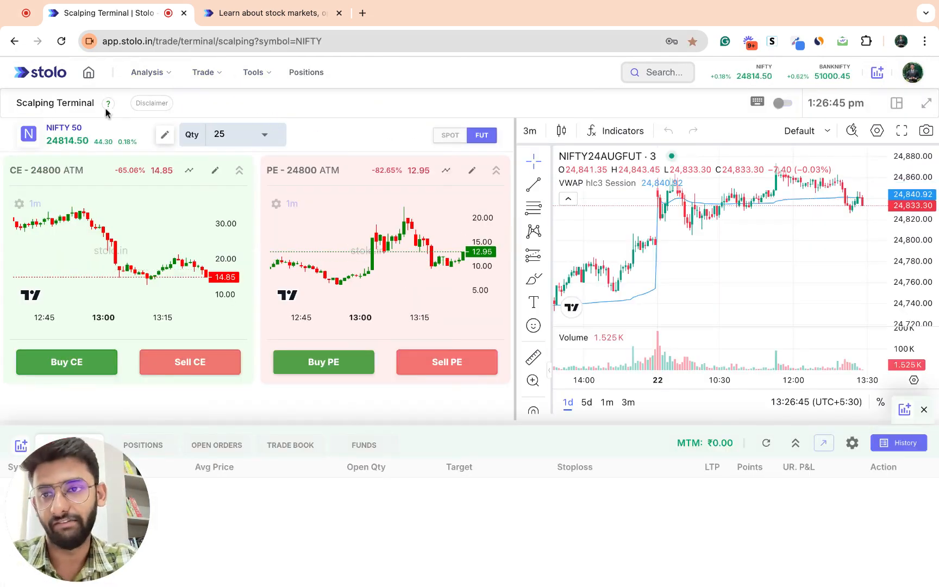
{"action": "left_click", "coordinate": [87, 72]}
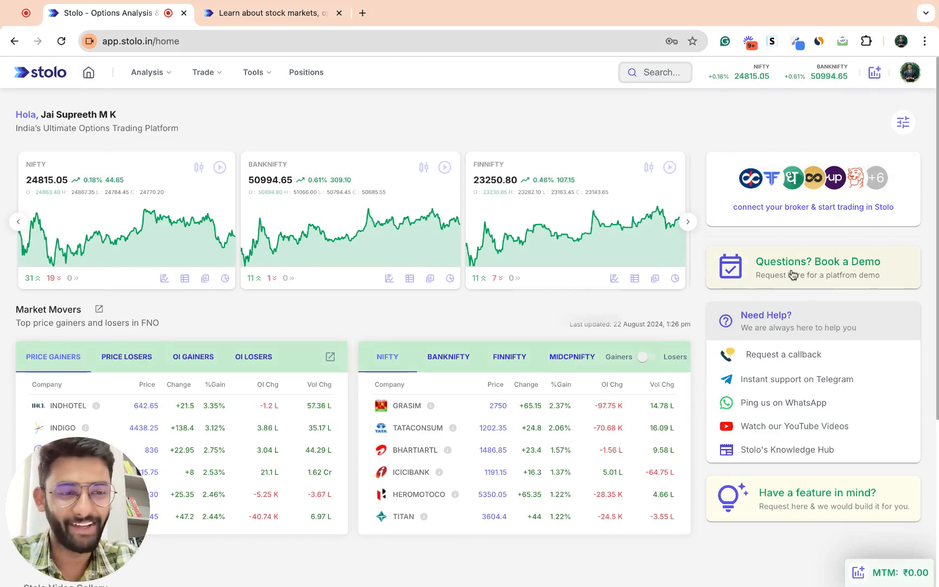
Start a platform demo booking and set its date to 1 PM, Mon 26 Aug 2024
{"action": "left_click", "coordinate": [812, 267]}
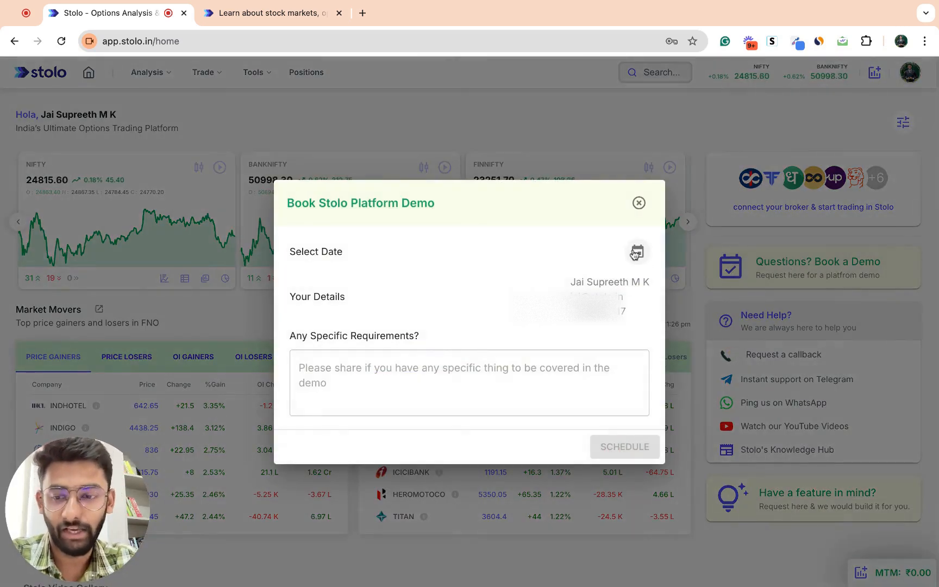
{"action": "left_click", "coordinate": [637, 251]}
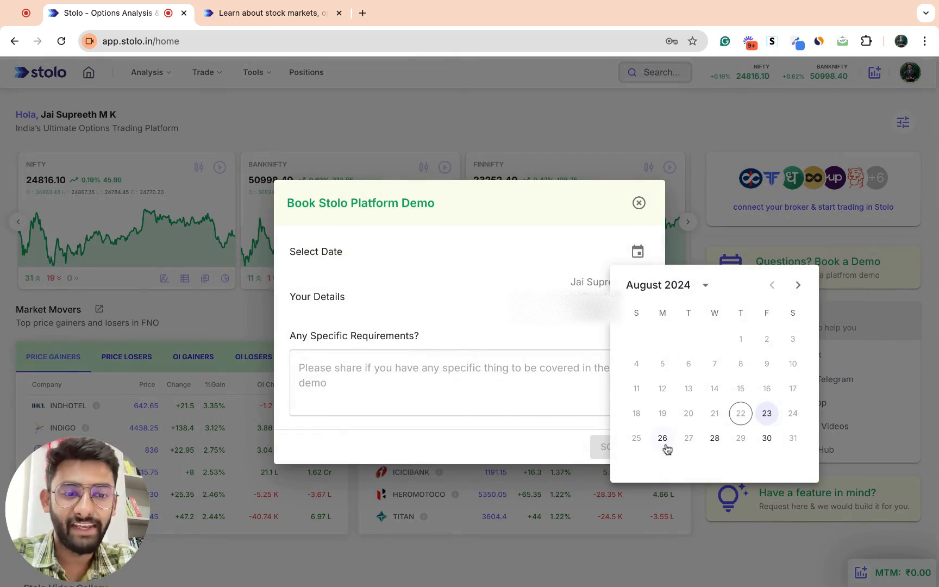
{"action": "mouse_move", "coordinate": [677, 449]}
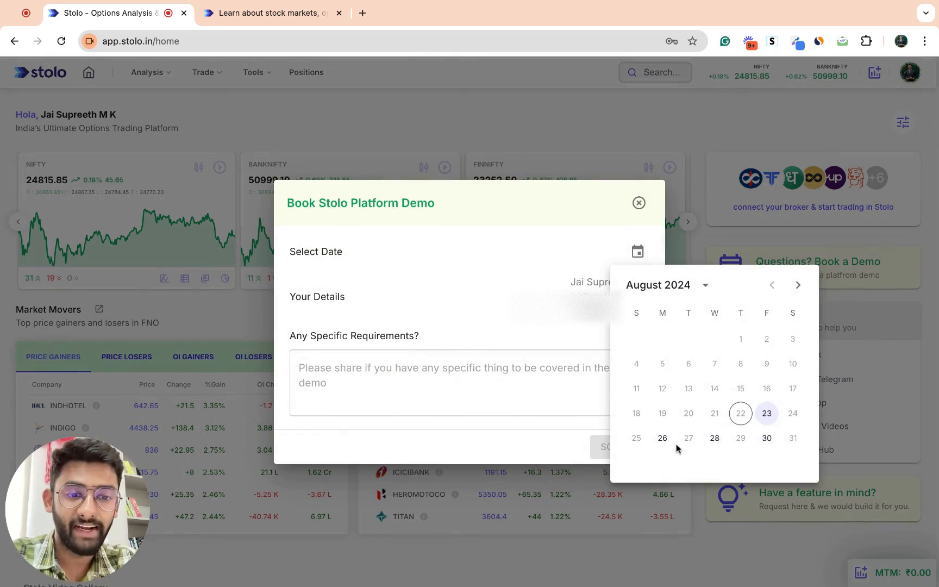
{"action": "left_click", "coordinate": [798, 284]}
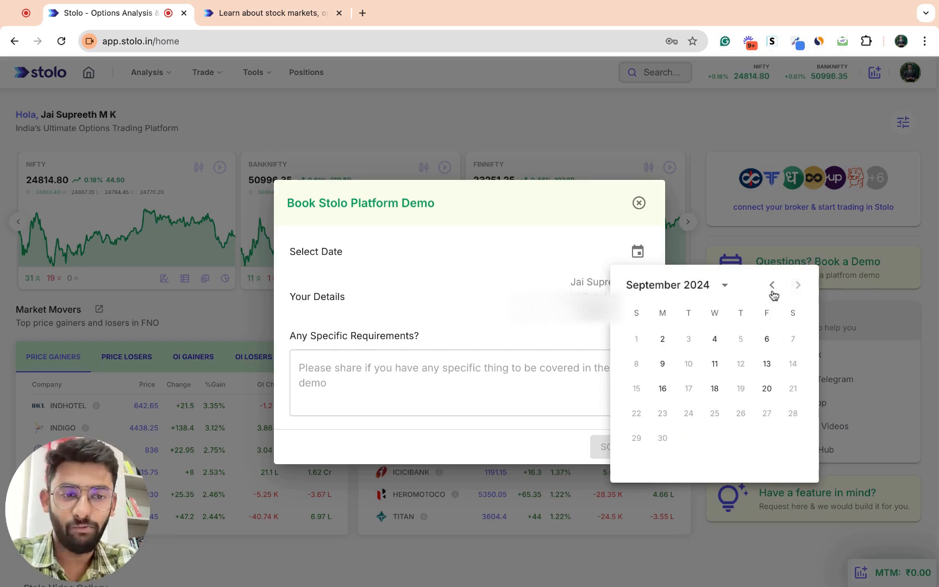
{"action": "left_click", "coordinate": [772, 284]}
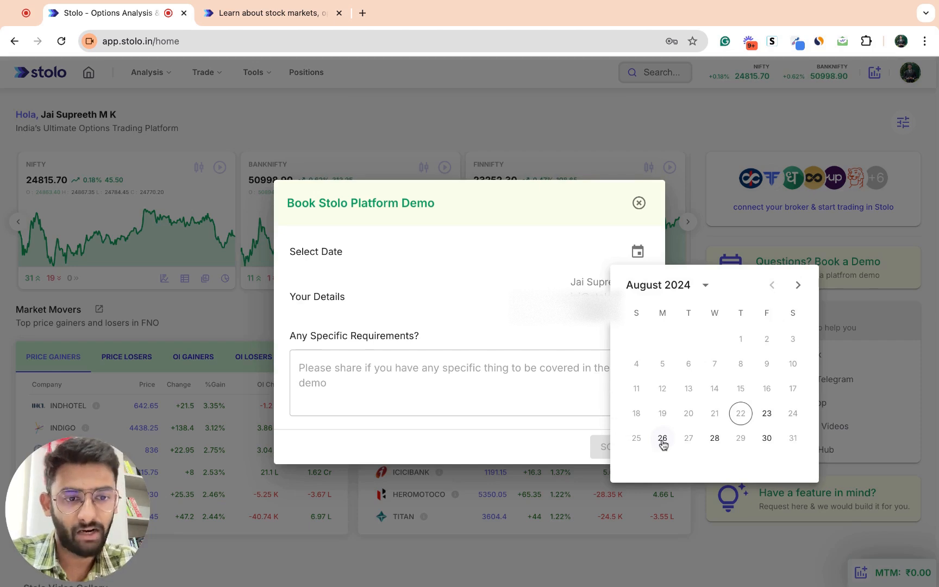
{"action": "left_click", "coordinate": [662, 438]}
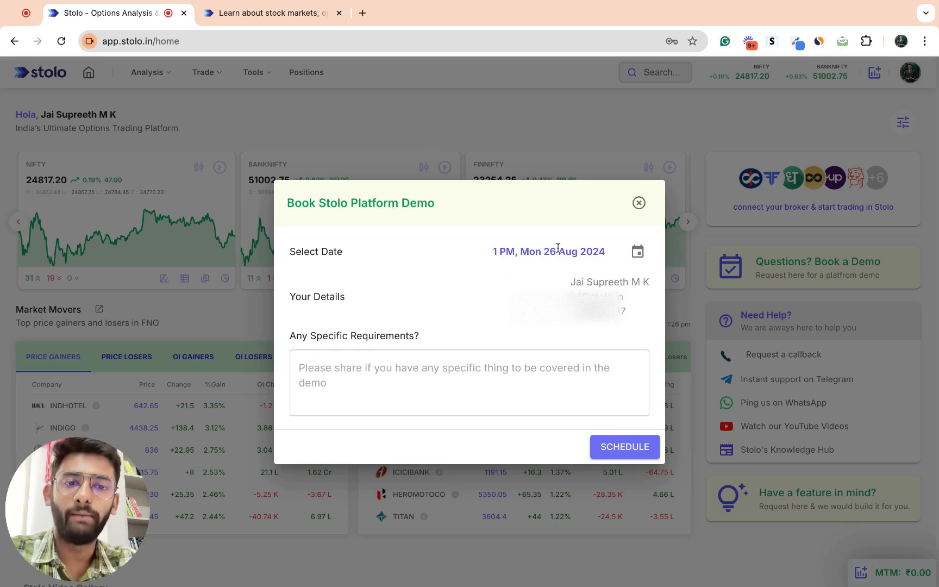
{"action": "mouse_move", "coordinate": [529, 284]}
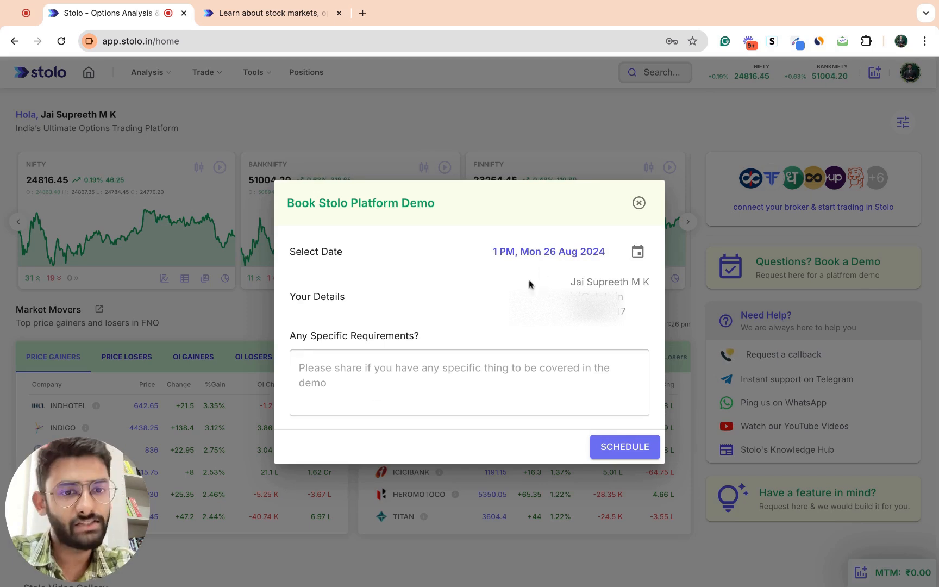
{"action": "left_click", "coordinate": [469, 383]}
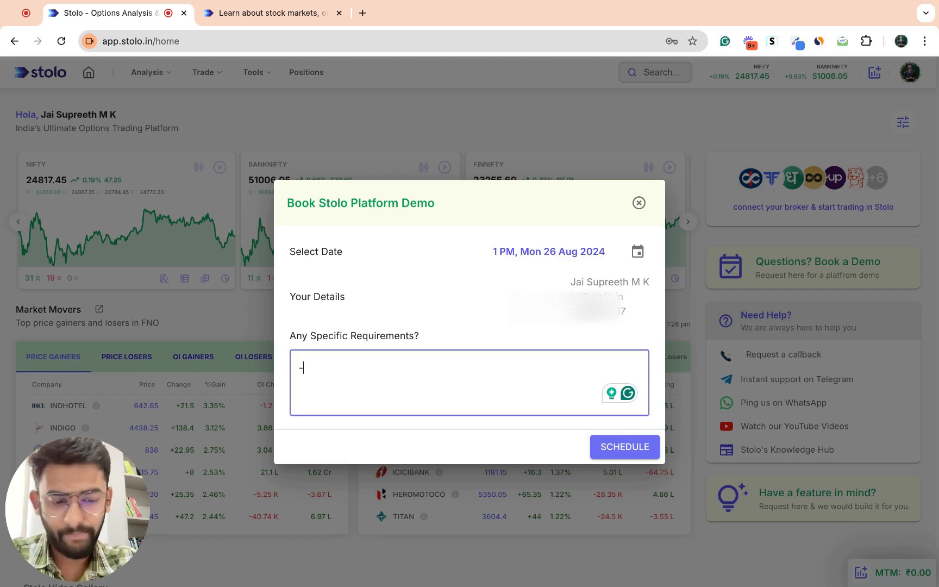
Enter 'Option Chain explanation' as the requirement and schedule the demo
{"action": "type", "text": "→"}
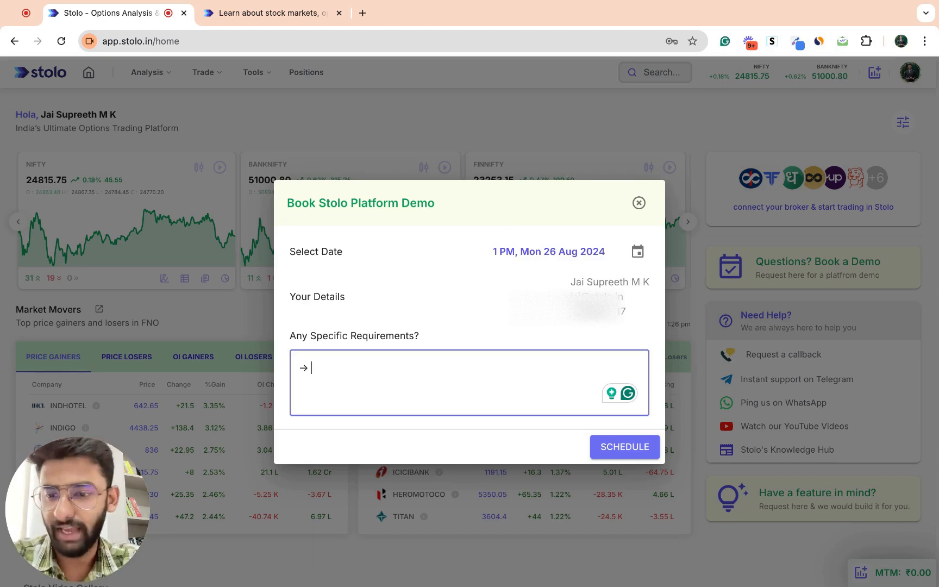
{"action": "type", "text": "Op"}
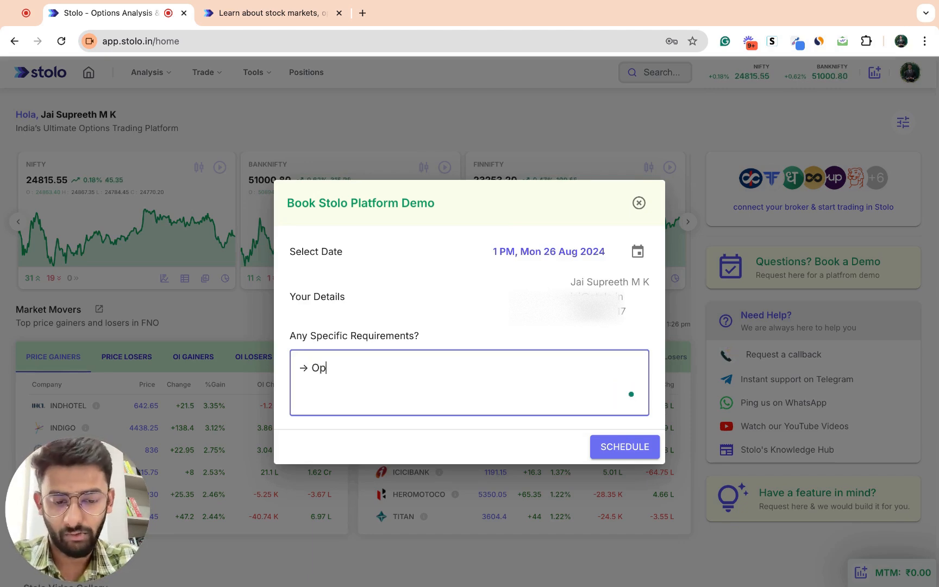
{"action": "type", "text": "tion Chai"}
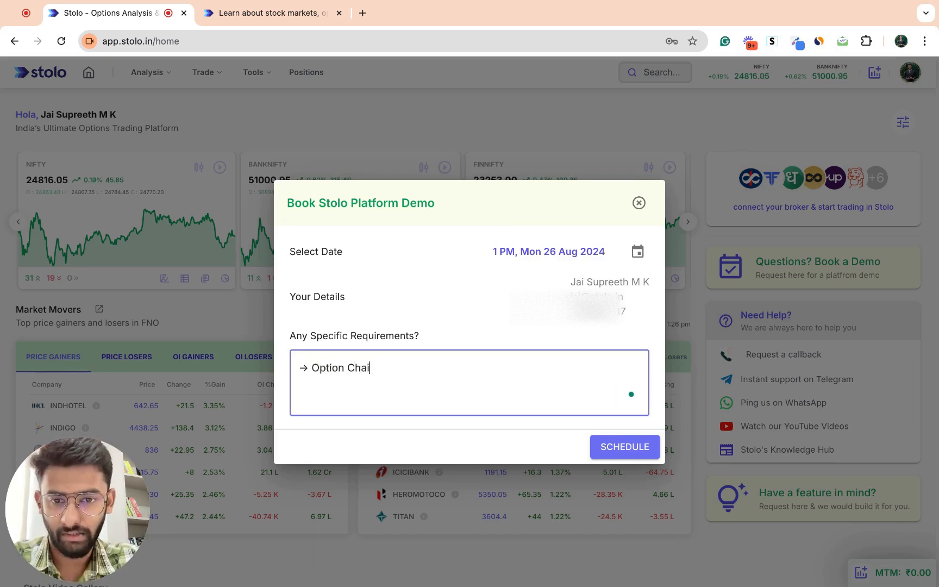
{"action": "type", "text": "n expla"}
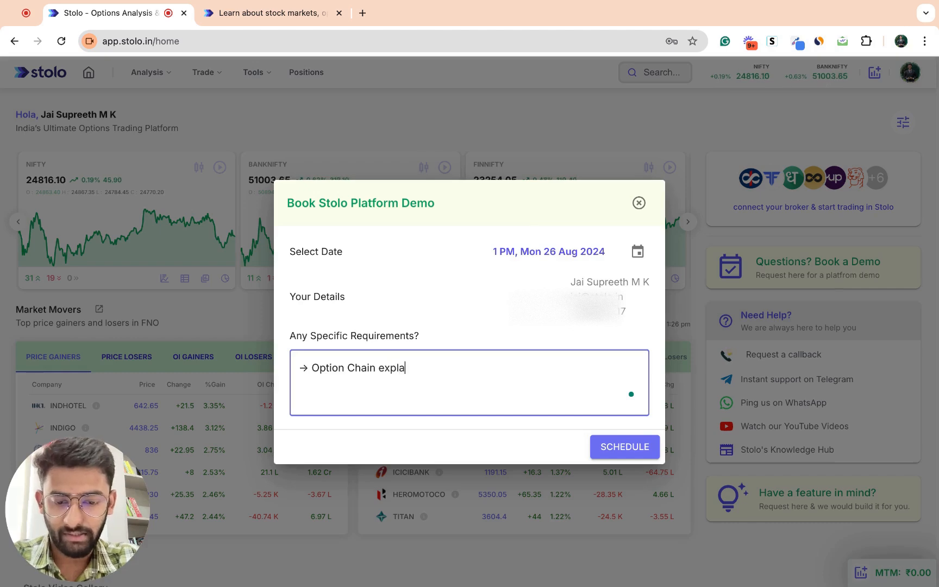
{"action": "type", "text": "nation"}
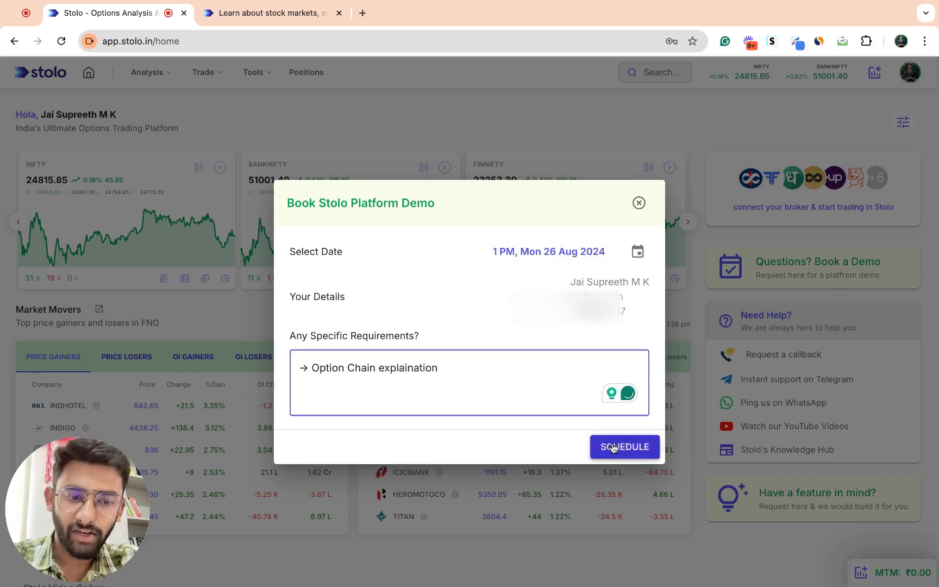
{"action": "left_click", "coordinate": [624, 447]}
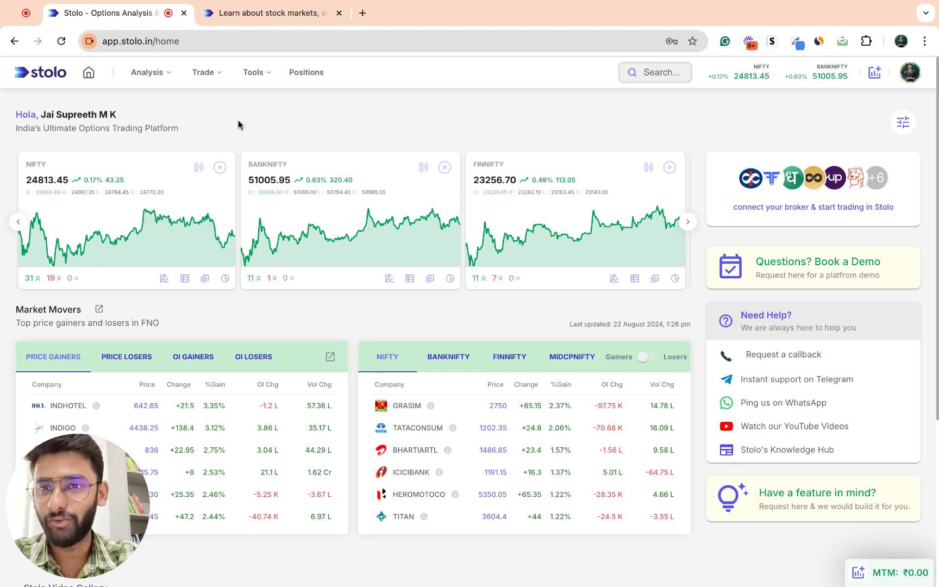
Choose Scalping Terminal from the Trade menu
{"action": "left_click", "coordinate": [203, 72]}
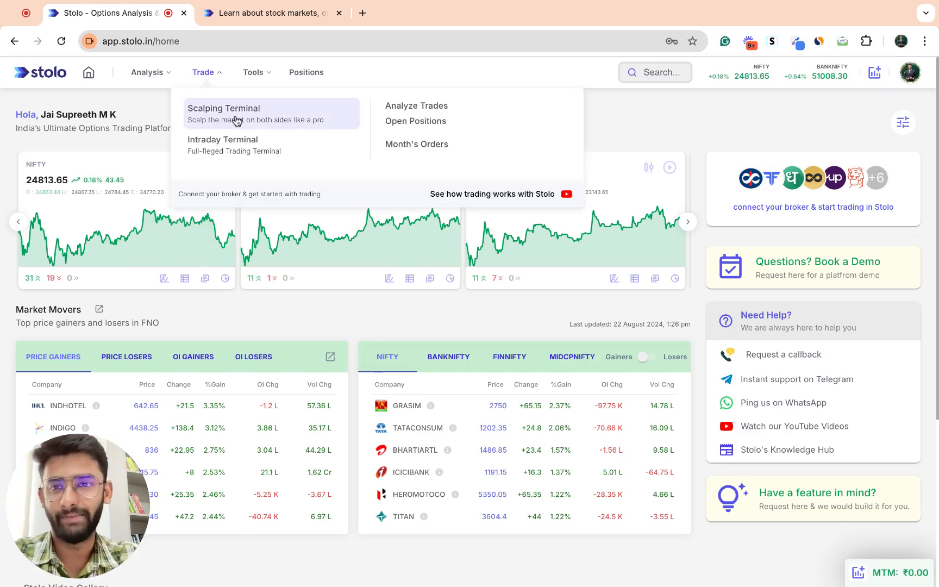
{"action": "left_click", "coordinate": [223, 109]}
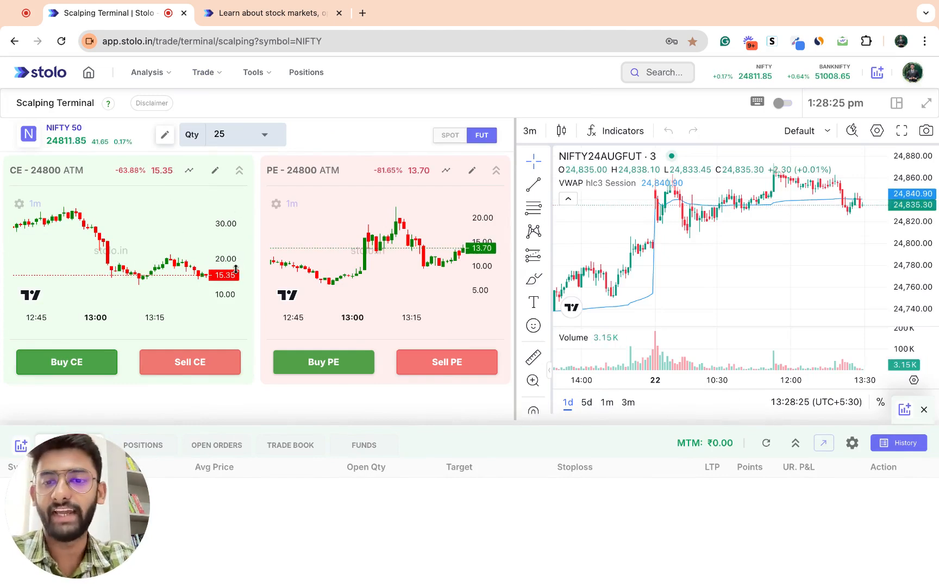
{"action": "mouse_move", "coordinate": [87, 215]}
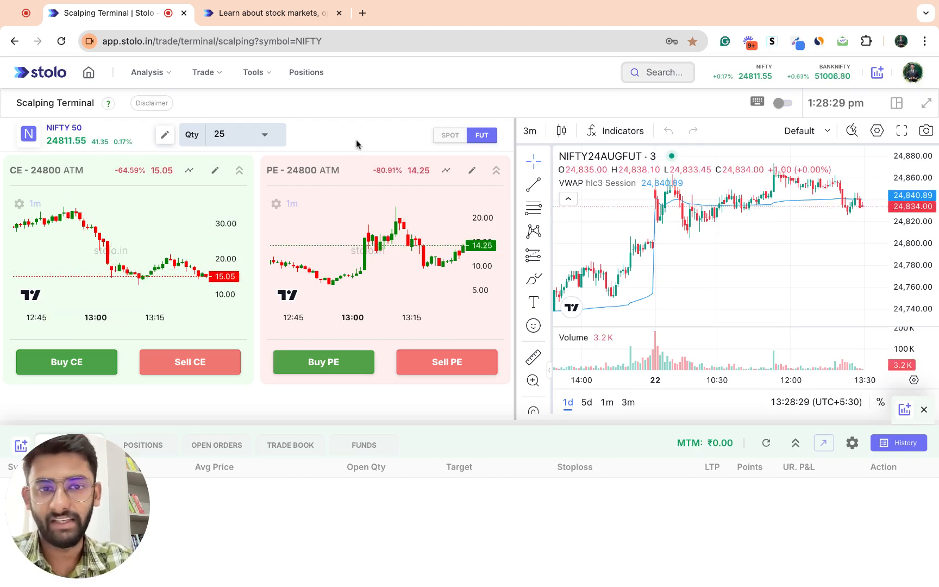
{"action": "mouse_move", "coordinate": [742, 264]}
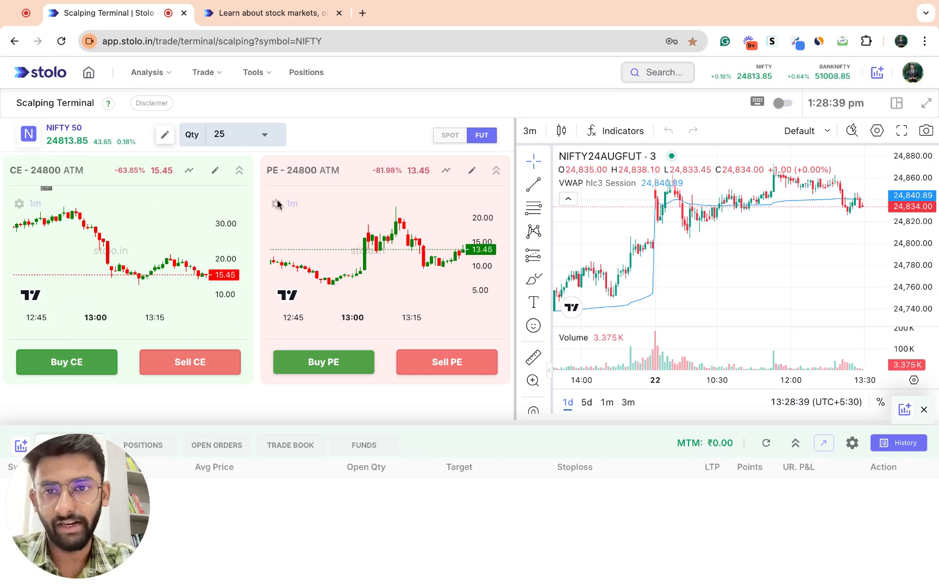
{"action": "mouse_move", "coordinate": [298, 240]}
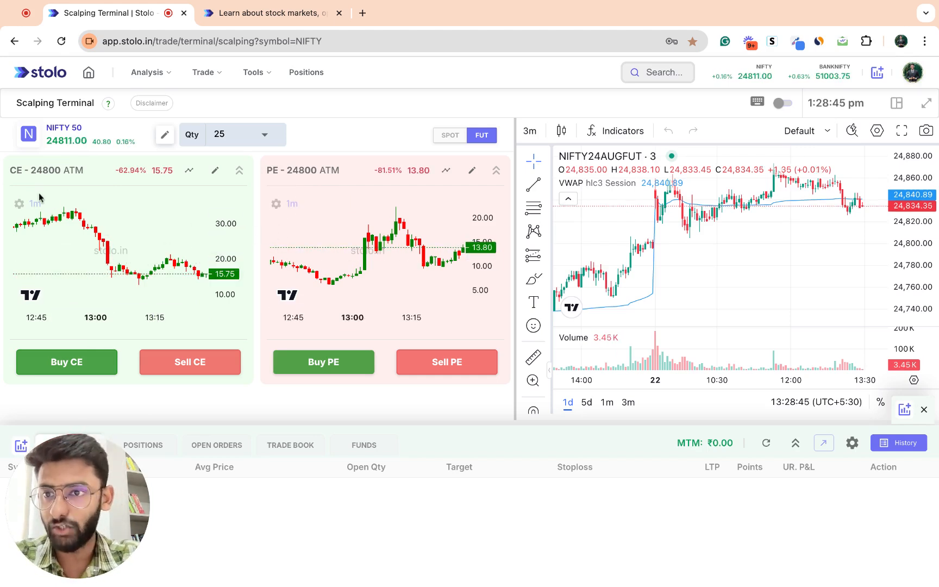
{"action": "mouse_move", "coordinate": [19, 204]}
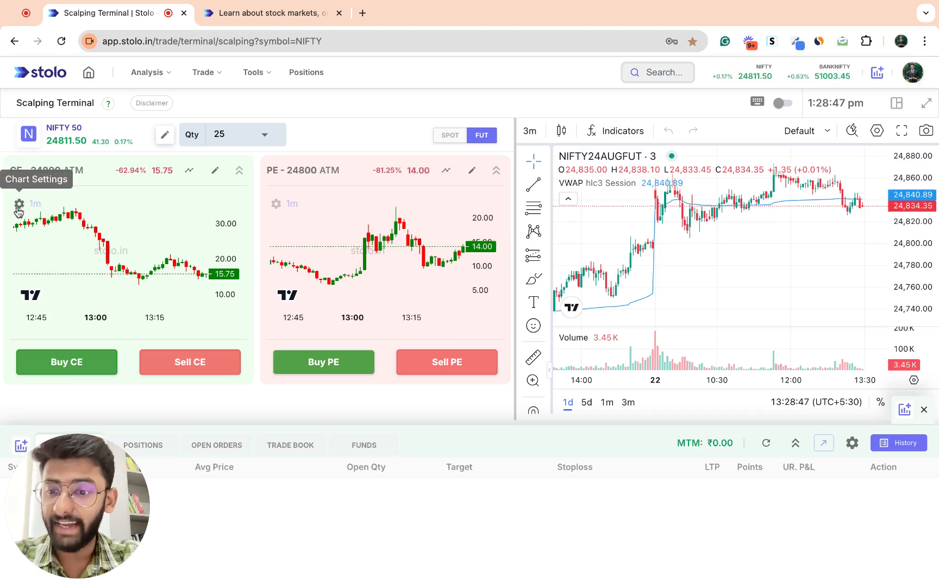
On the CE 24800 chart, try volume bars, then replace them with a 10-period moving average
{"action": "left_click", "coordinate": [19, 204]}
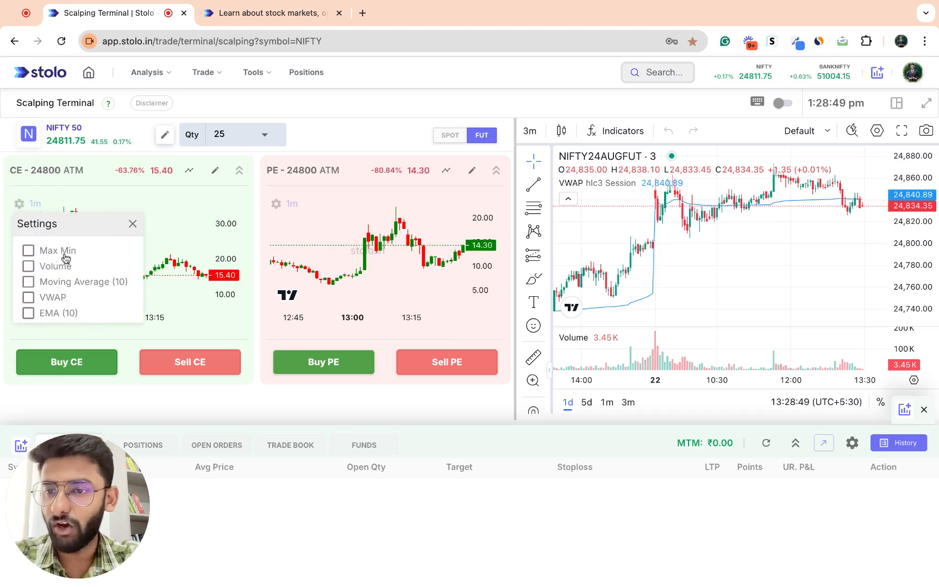
{"action": "left_click", "coordinate": [28, 266]}
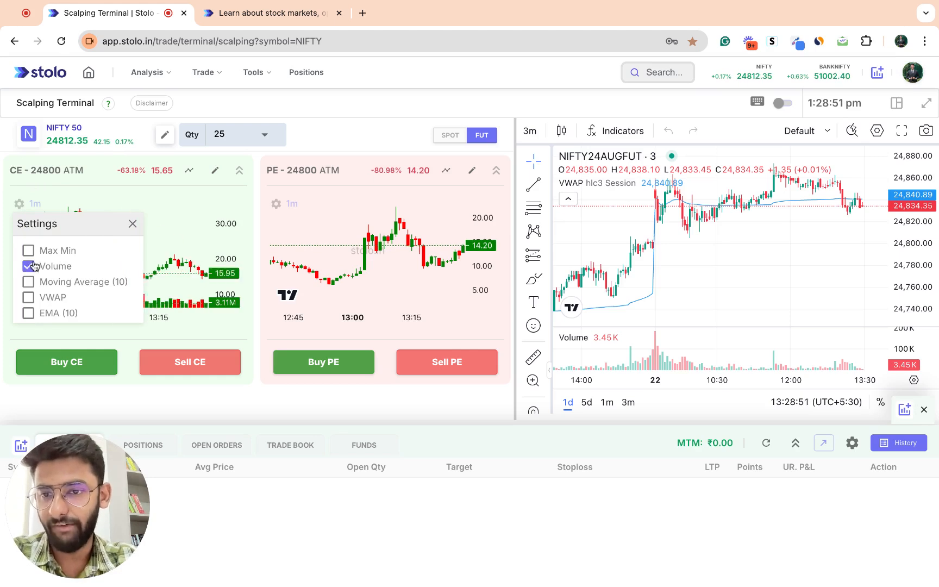
{"action": "left_click", "coordinate": [133, 223]}
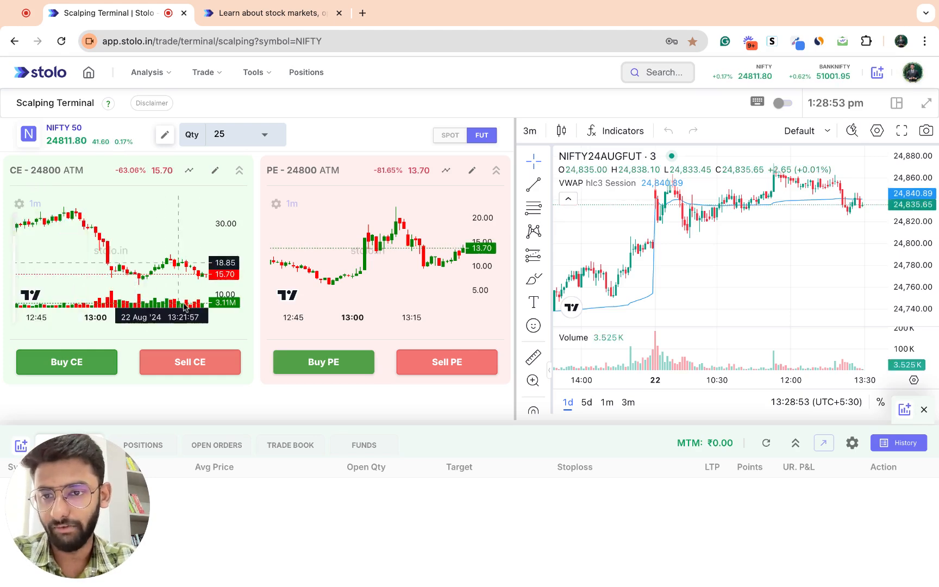
{"action": "left_click", "coordinate": [19, 204]}
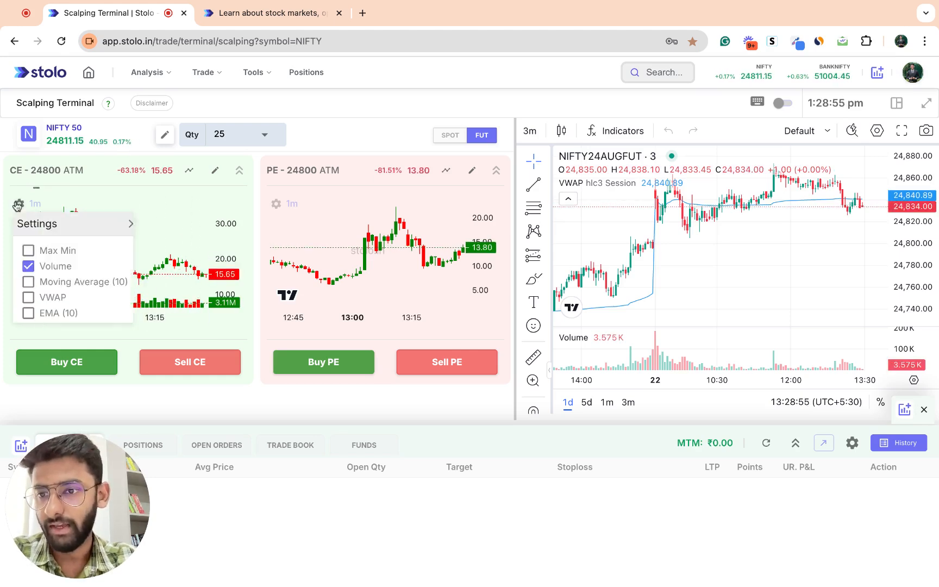
{"action": "left_click", "coordinate": [28, 266]}
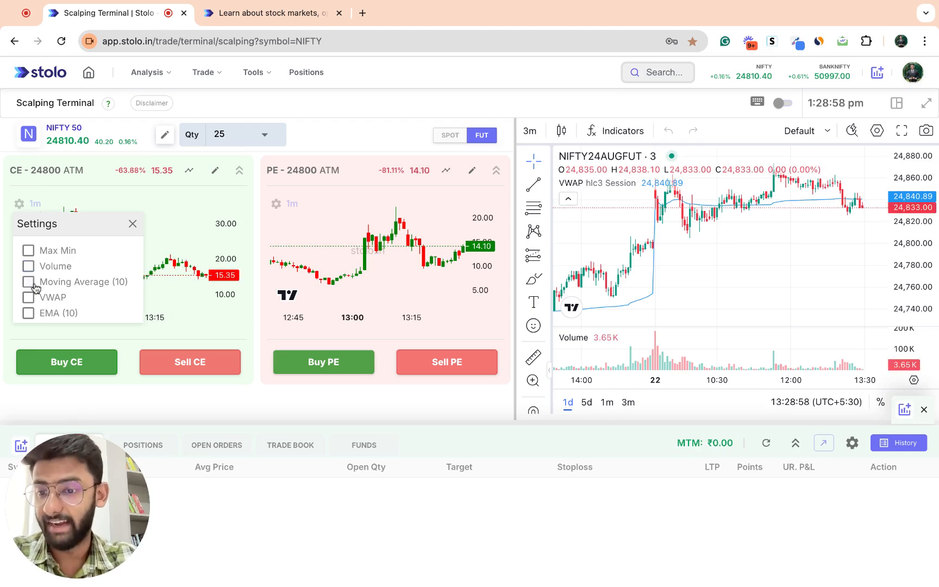
{"action": "left_click", "coordinate": [28, 281]}
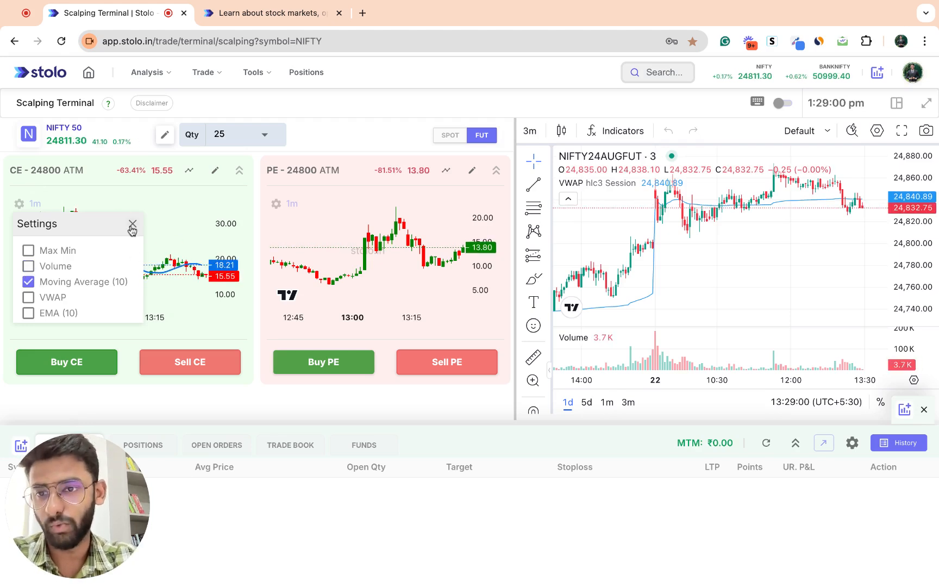
{"action": "left_click", "coordinate": [133, 227]}
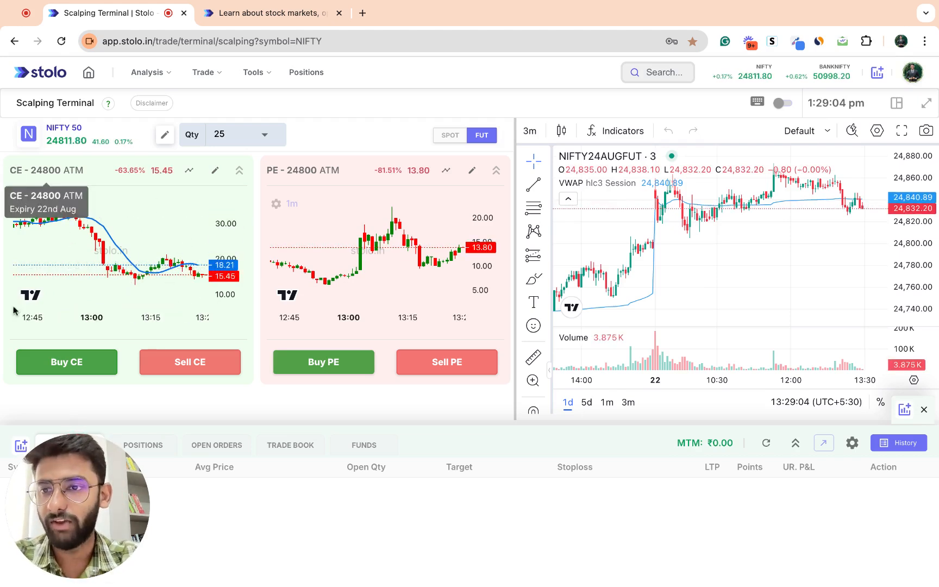
{"action": "left_click", "coordinate": [19, 203]}
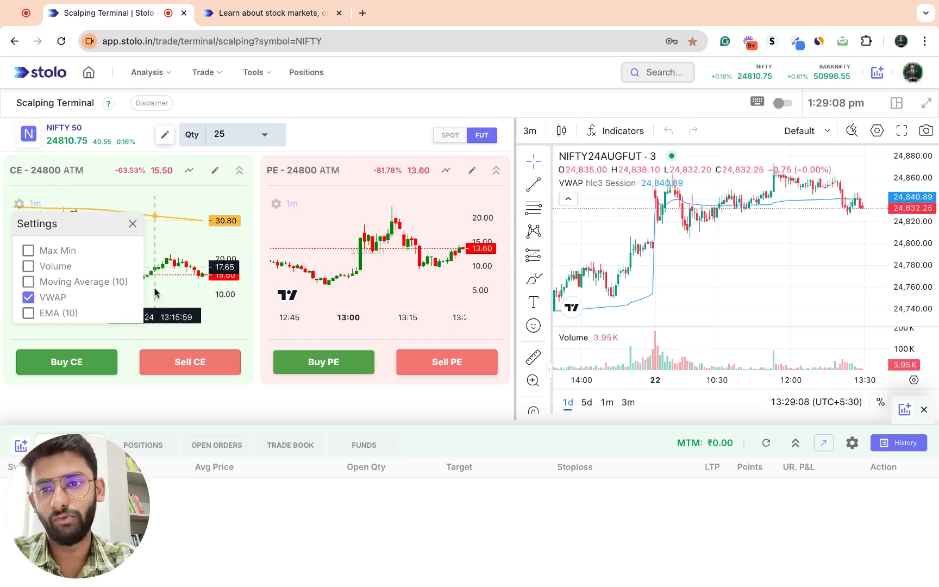
{"action": "left_click", "coordinate": [133, 223]}
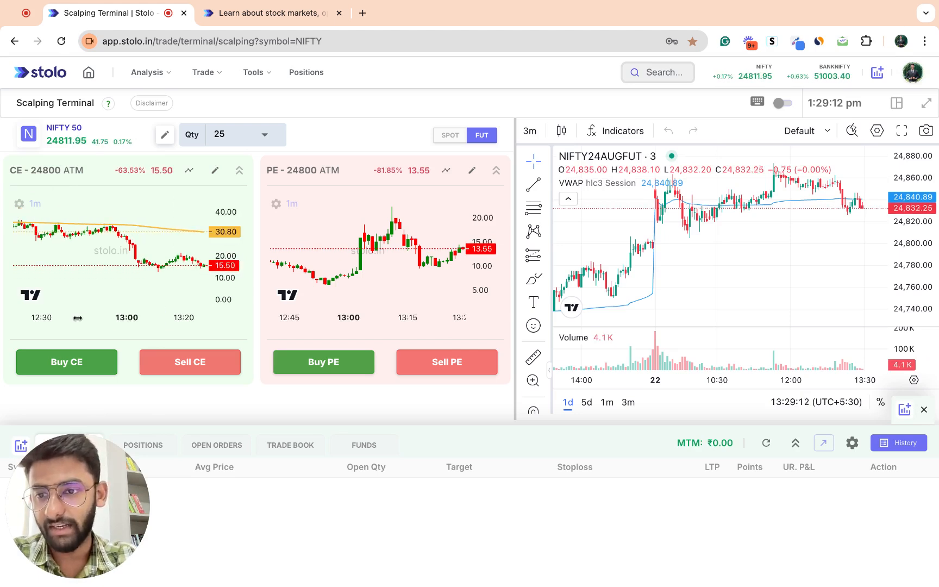
{"action": "mouse_move", "coordinate": [92, 264]}
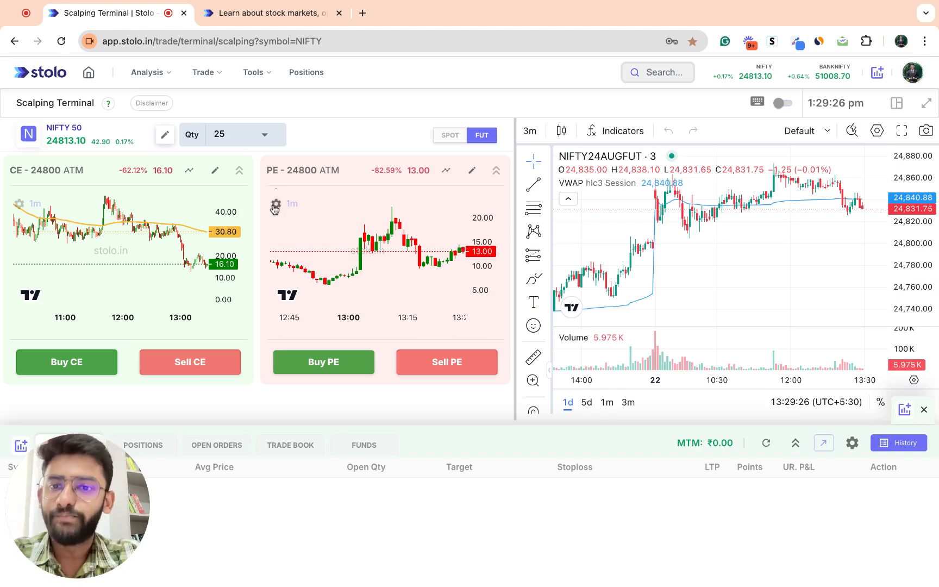
Add the EMA (10) line to the PE 24800 chart, then open the CE chart's settings
{"action": "left_click", "coordinate": [277, 204]}
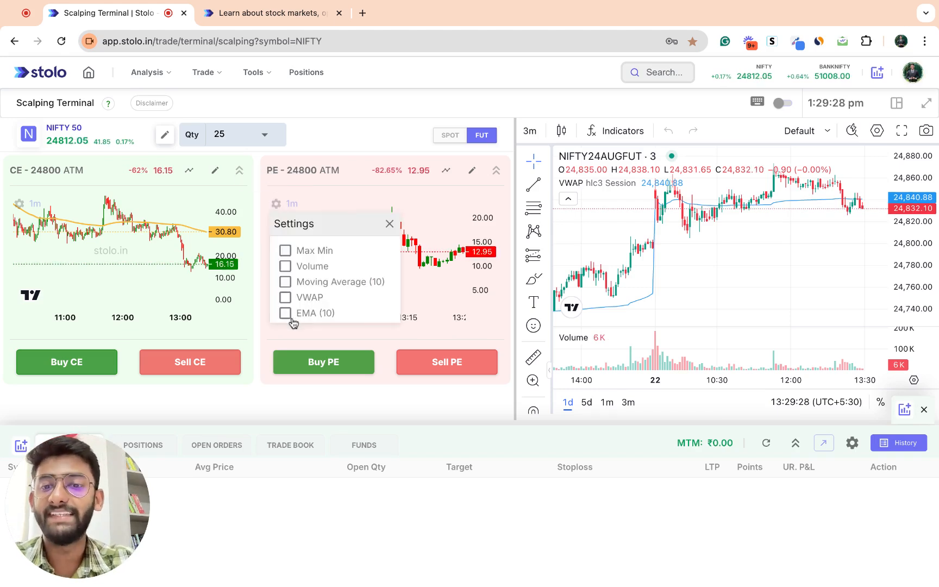
{"action": "left_click", "coordinate": [285, 312]}
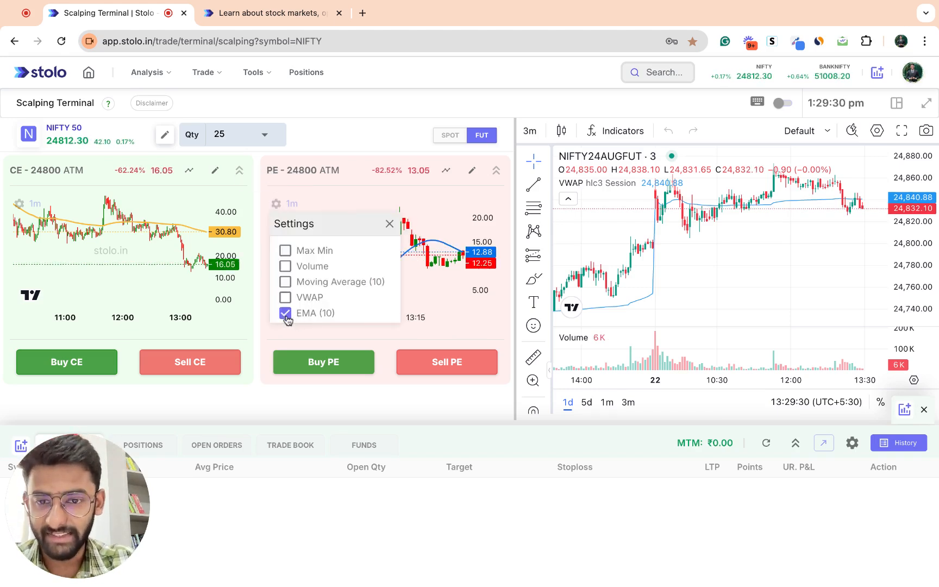
{"action": "left_click", "coordinate": [388, 223]}
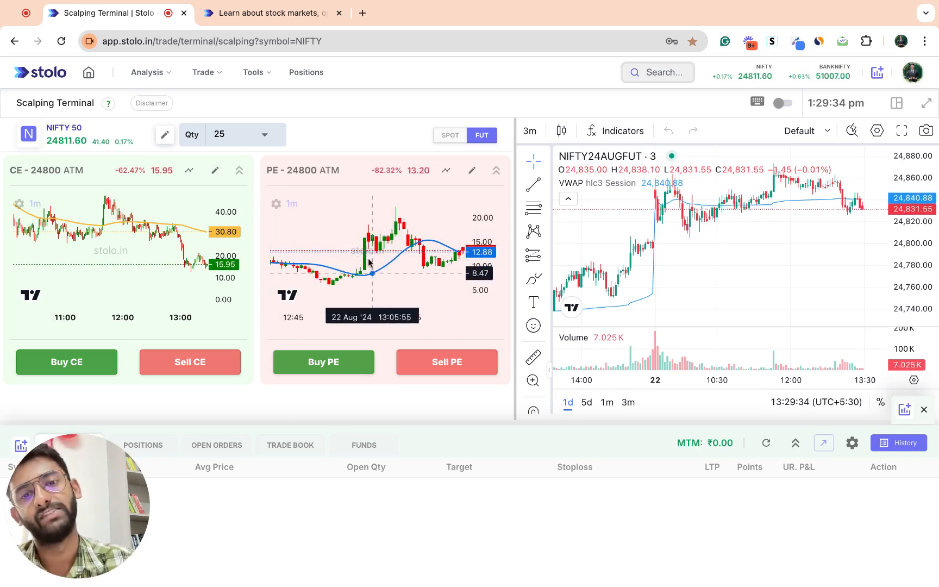
{"action": "left_click", "coordinate": [20, 204]}
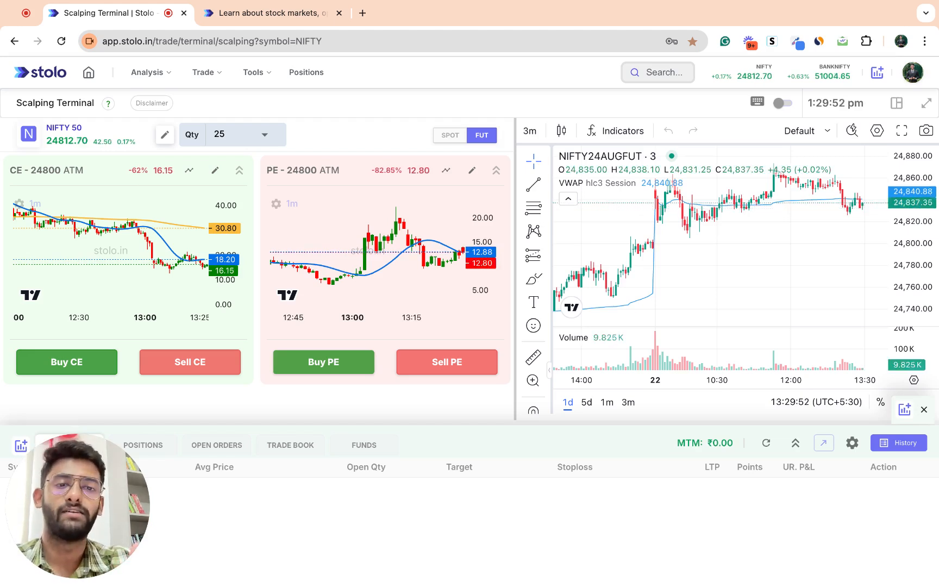
{"action": "mouse_move", "coordinate": [90, 271]}
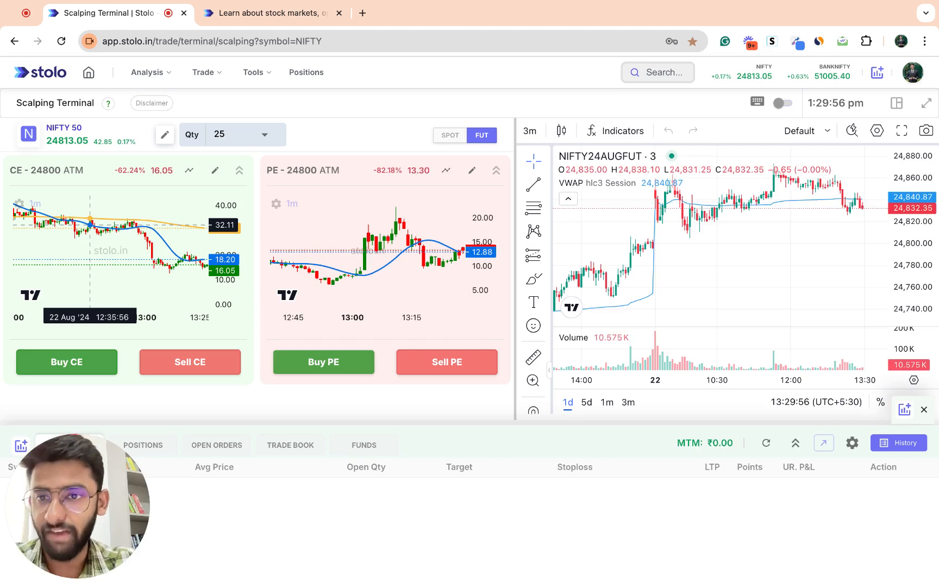
{"action": "mouse_move", "coordinate": [190, 171]}
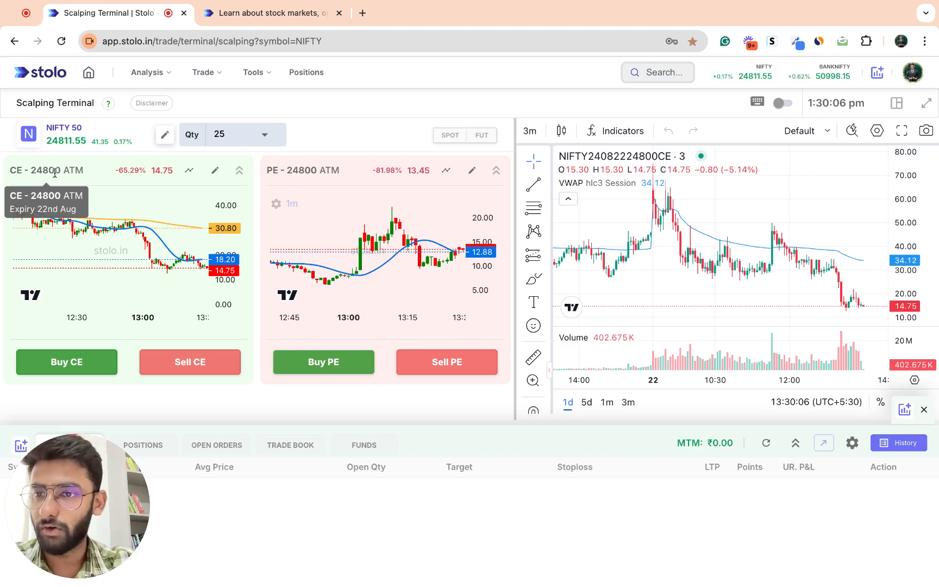
{"action": "mouse_move", "coordinate": [704, 314]}
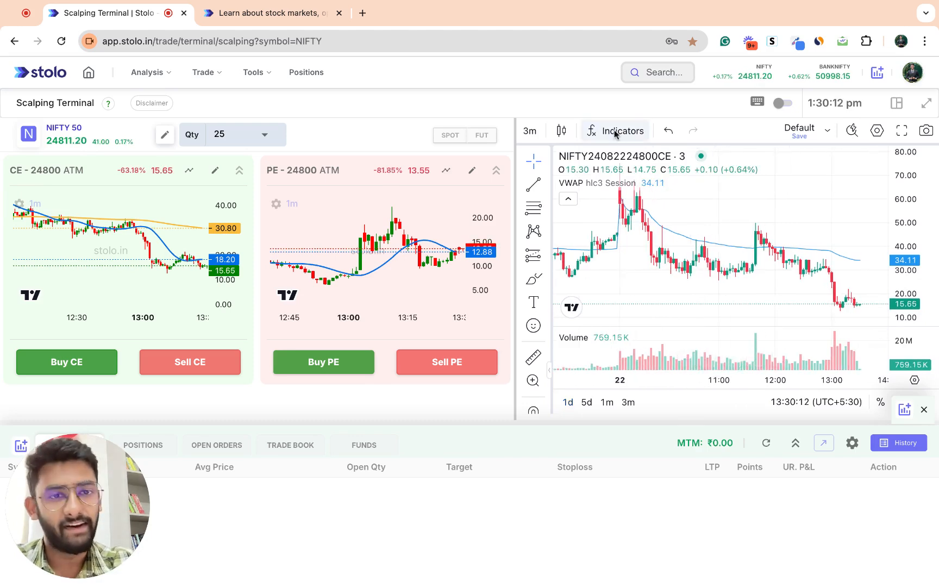
Open the CE 24800 chart's Indicators list and close it without adding one
{"action": "left_click", "coordinate": [614, 130]}
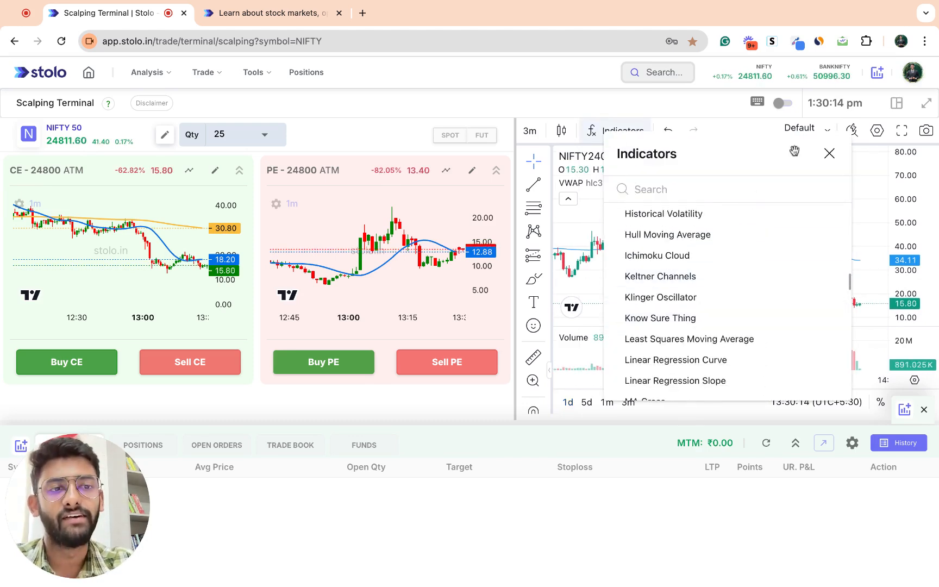
{"action": "left_click", "coordinate": [829, 153]}
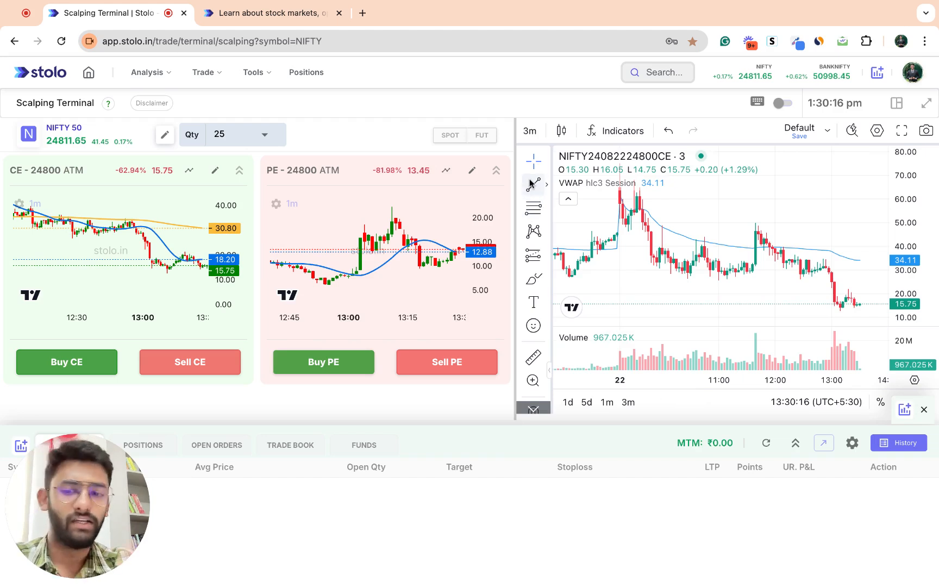
{"action": "mouse_move", "coordinate": [533, 184]}
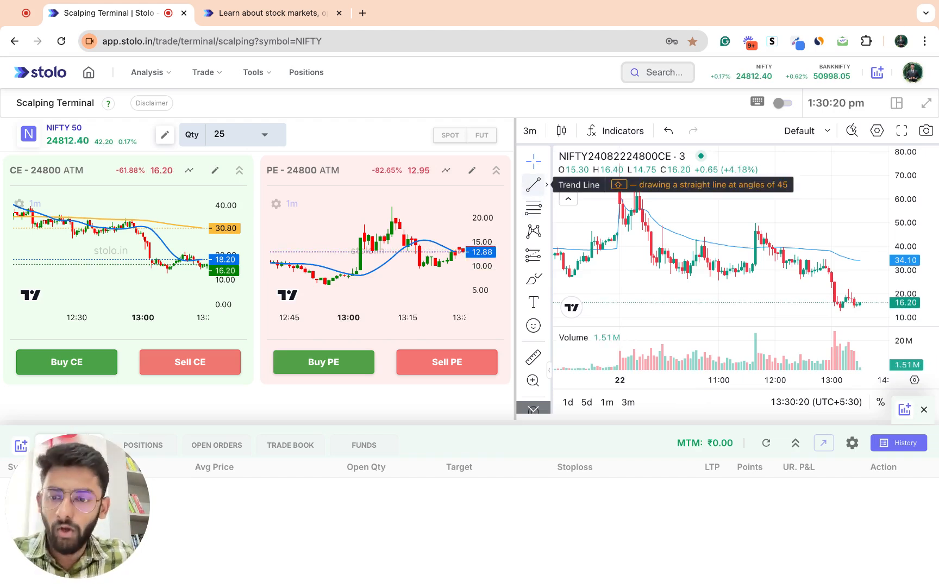
{"action": "mouse_move", "coordinate": [800, 345]}
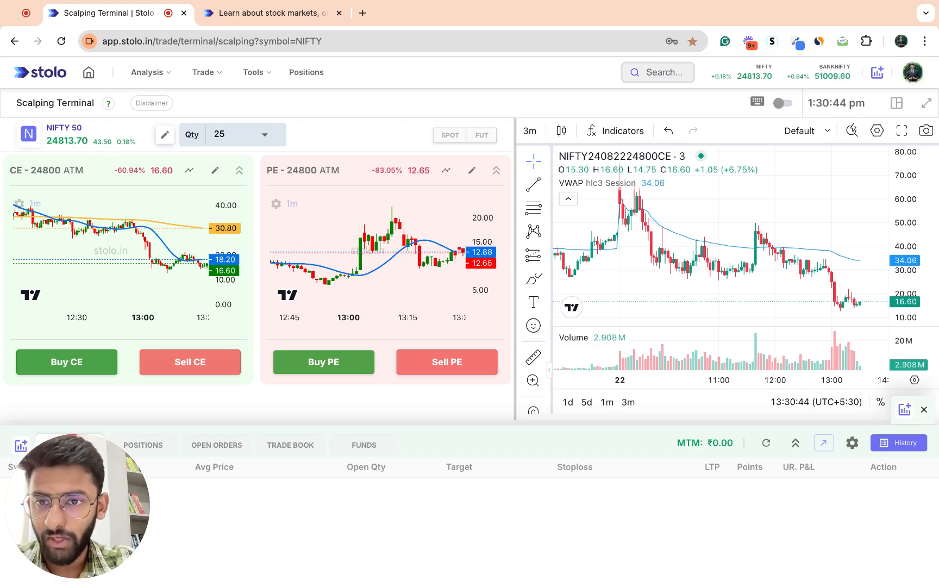
Collapse the CE and PE mini charts and show NIFTY24AUGFUT on the main chart
{"action": "left_click", "coordinate": [239, 170]}
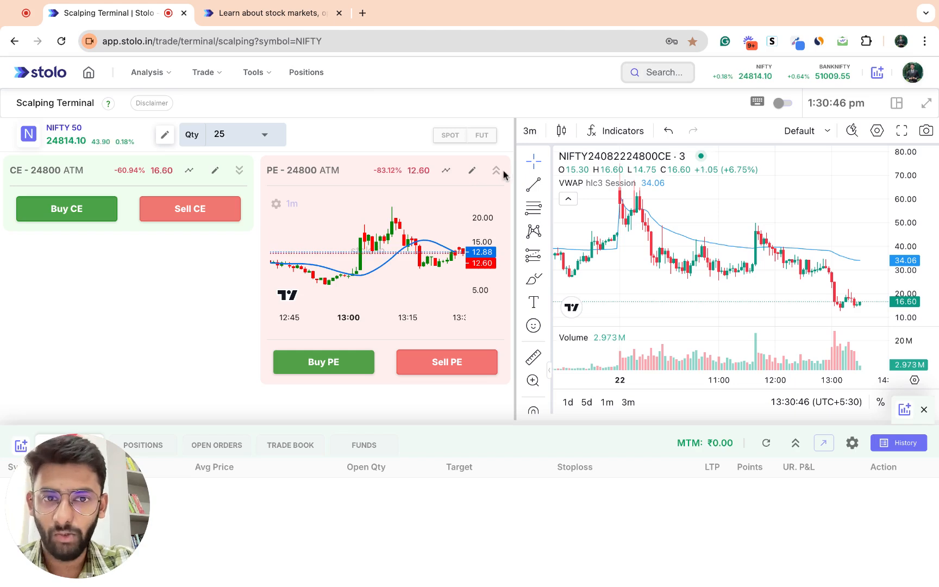
{"action": "left_click", "coordinate": [496, 170]}
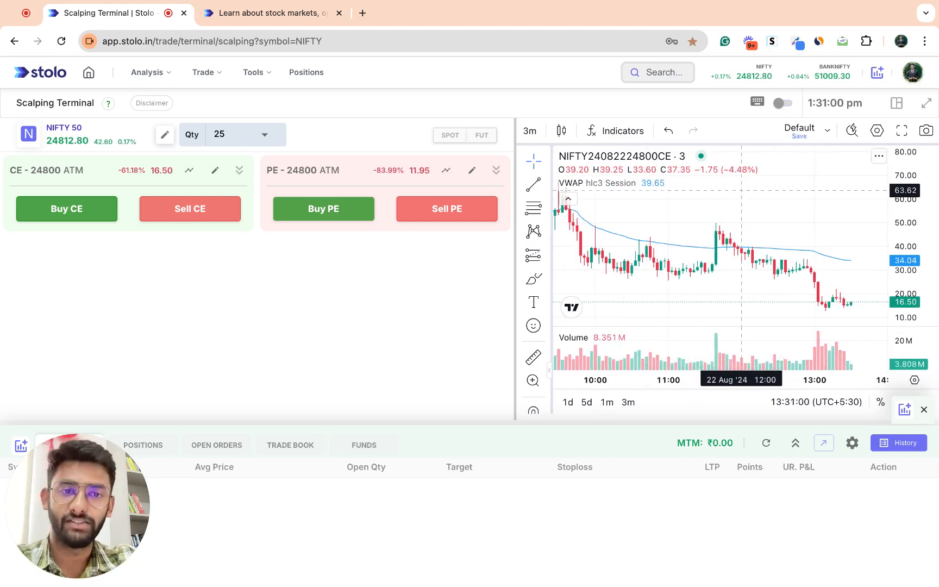
{"action": "left_click", "coordinate": [481, 135]}
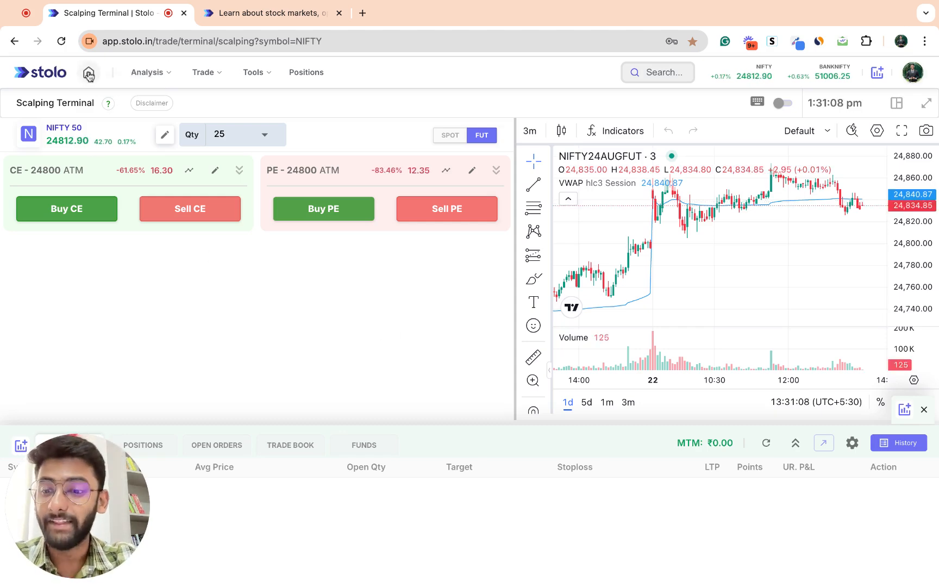
From the home dashboard, open Stolo's Knowledge Hub at help.stolo.in
{"action": "left_click", "coordinate": [88, 71]}
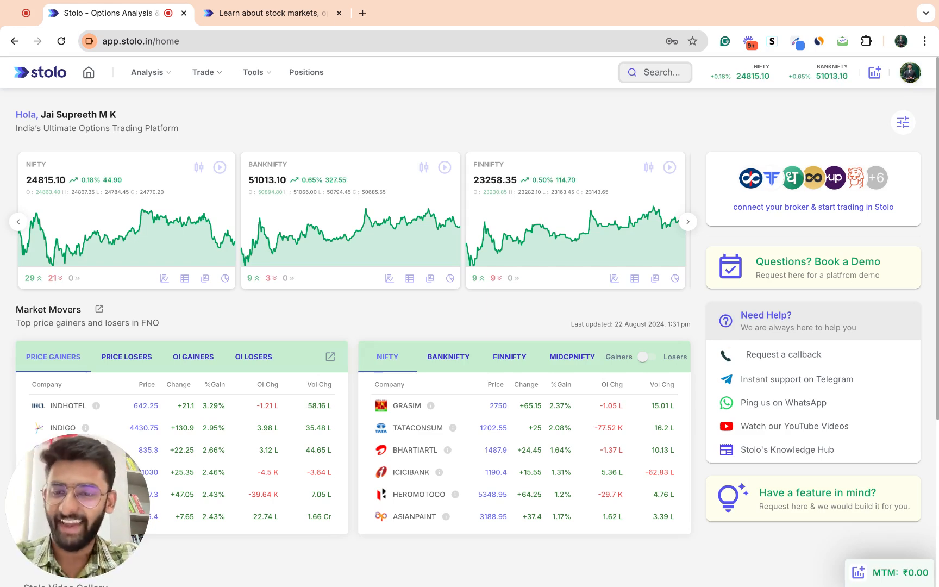
{"action": "mouse_move", "coordinate": [319, 108]}
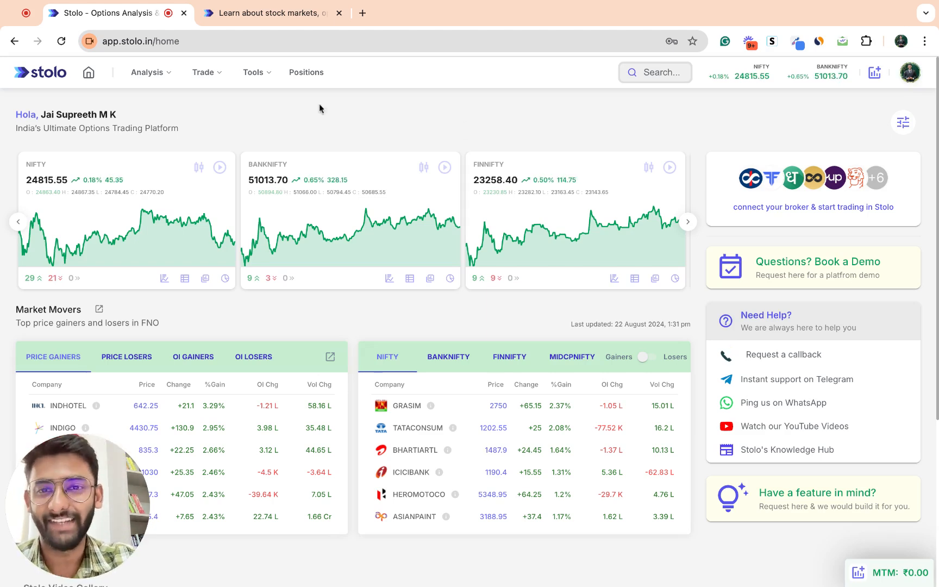
{"action": "left_click", "coordinate": [252, 72]}
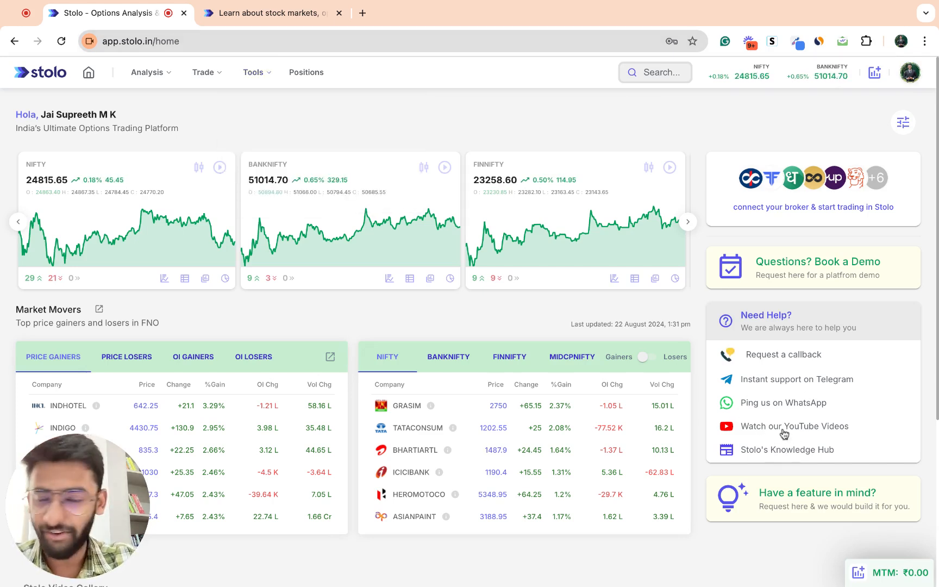
{"action": "left_click", "coordinate": [785, 450]}
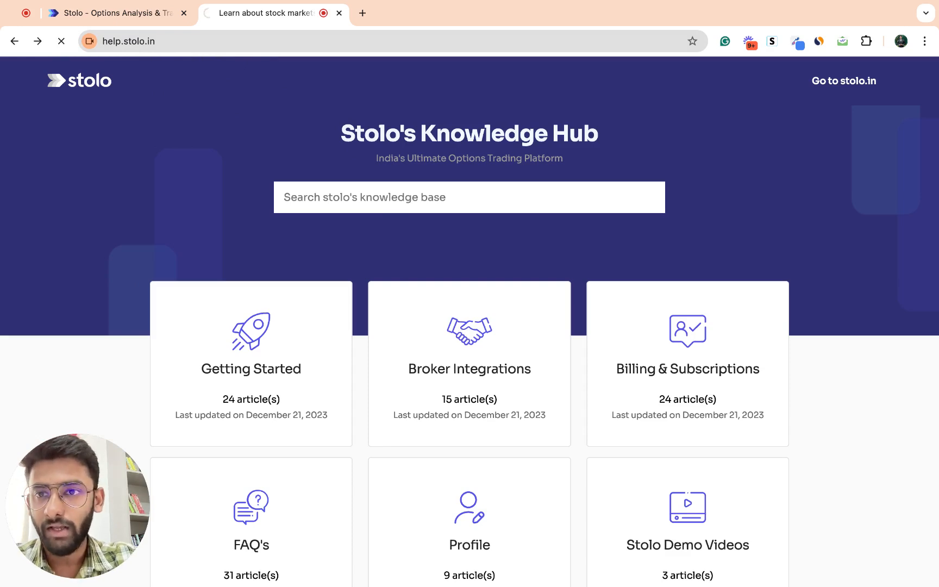
Read the AngelOne Integration on Stolo article under Broker Integrations, then go back to the home dashboard
{"action": "left_click", "coordinate": [469, 364]}
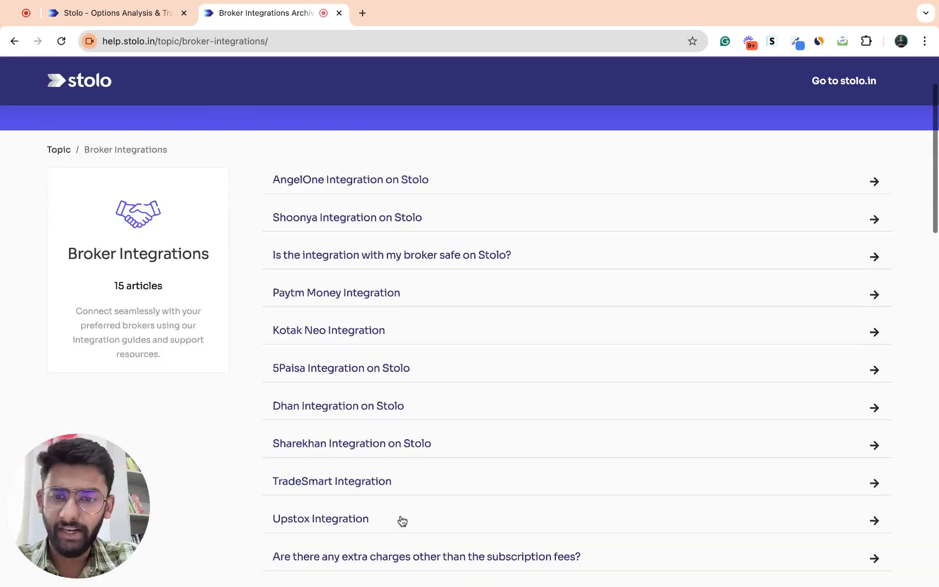
{"action": "scroll", "scroll_direction": "down", "scroll_amount": 3}
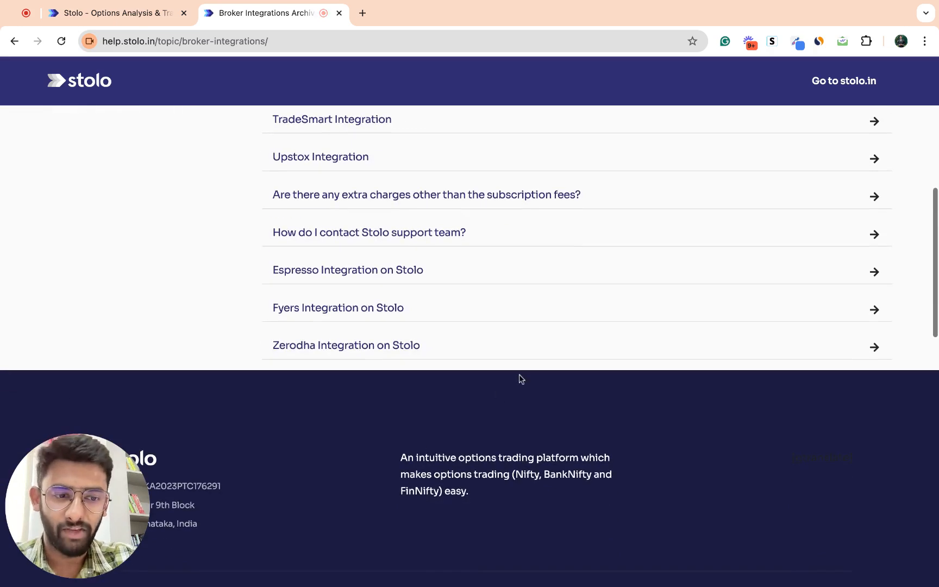
{"action": "scroll", "scroll_direction": "up", "scroll_amount": 3}
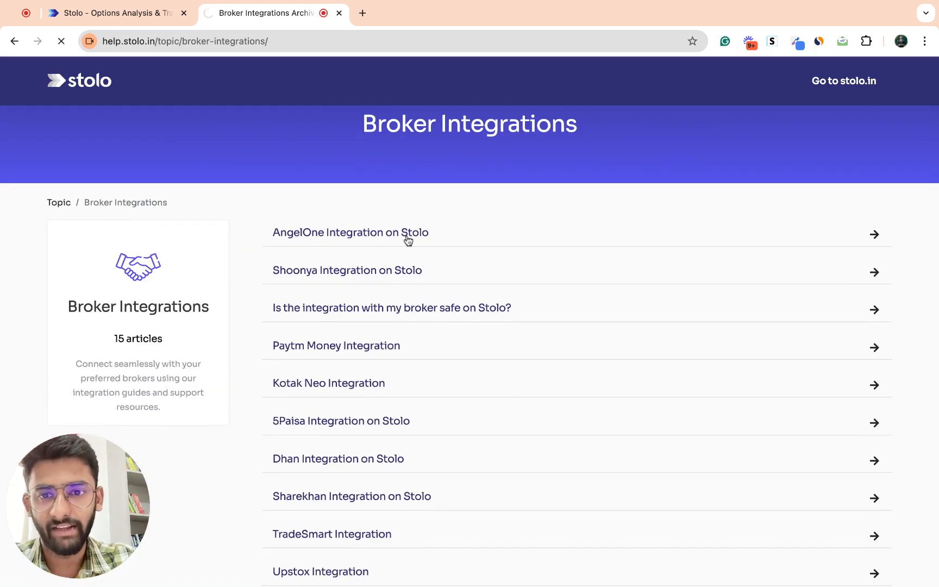
{"action": "left_click", "coordinate": [351, 233]}
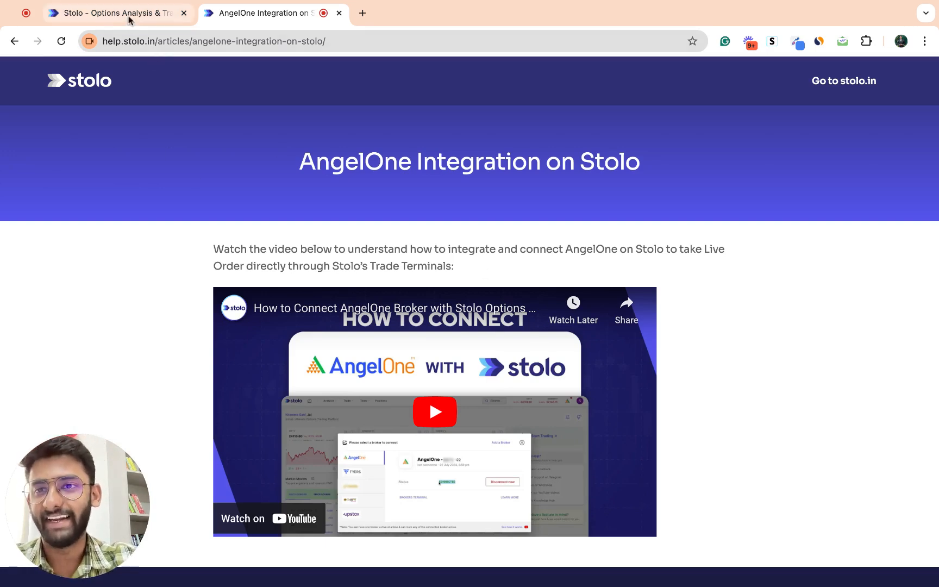
{"action": "left_click", "coordinate": [117, 12]}
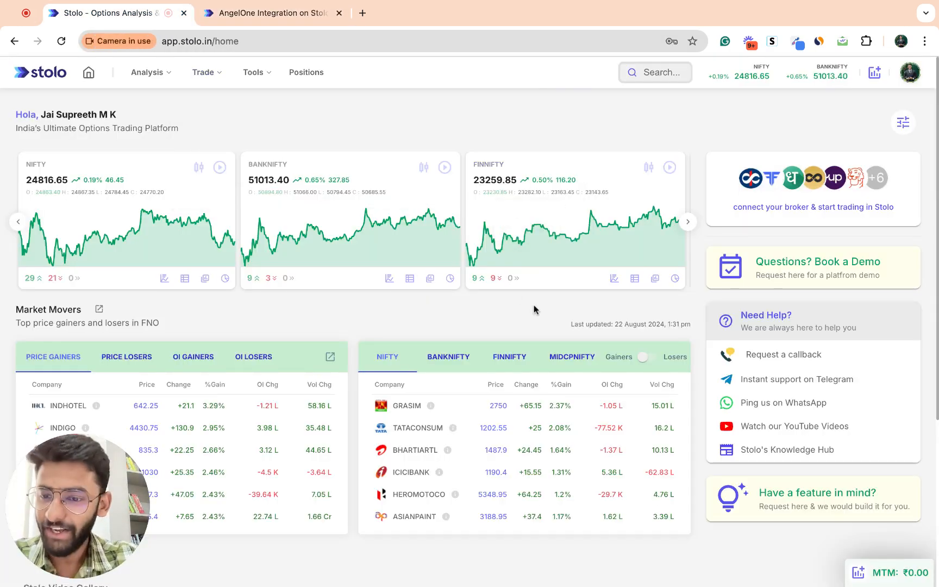